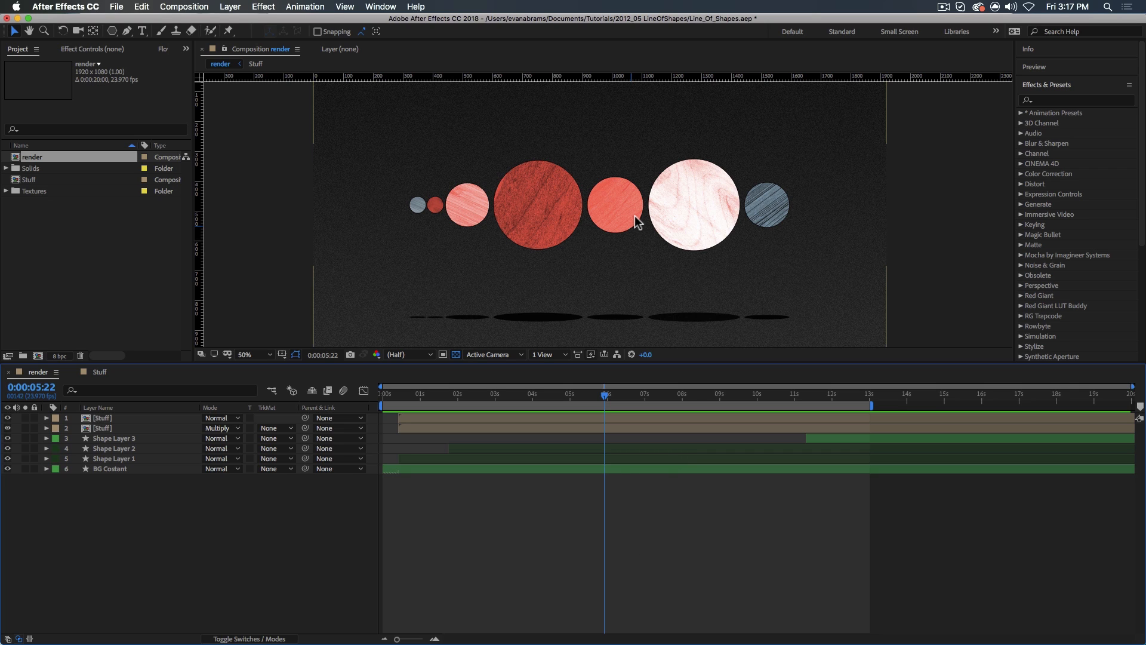
mouse_move(599, 203)
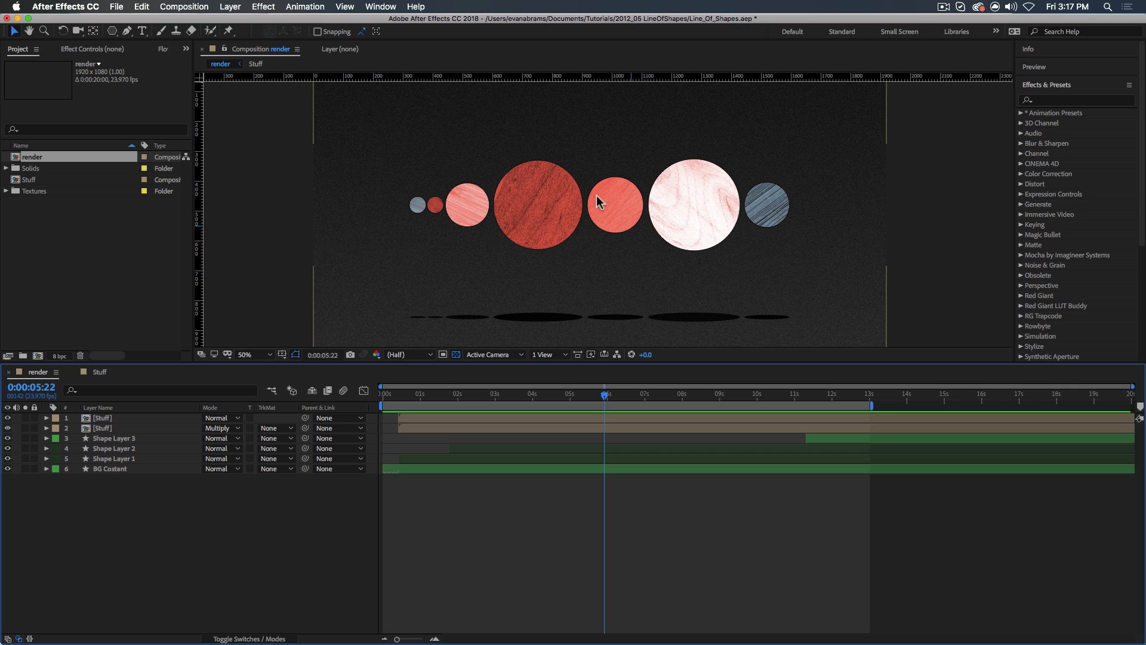
mouse_move(695, 208)
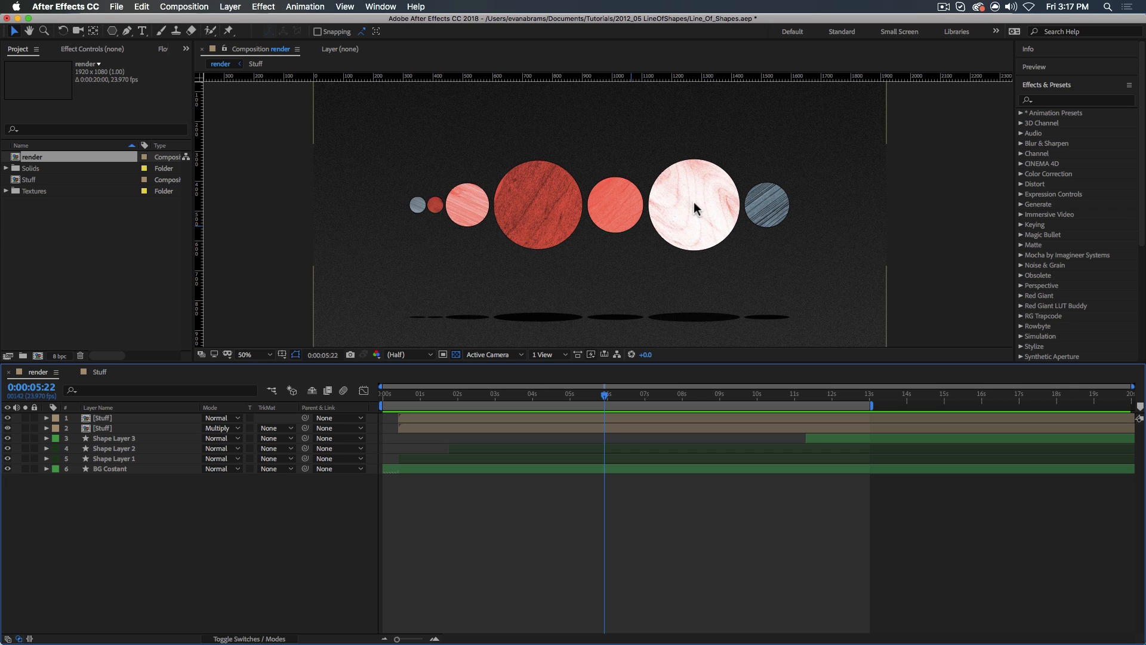
mouse_move(722, 218)
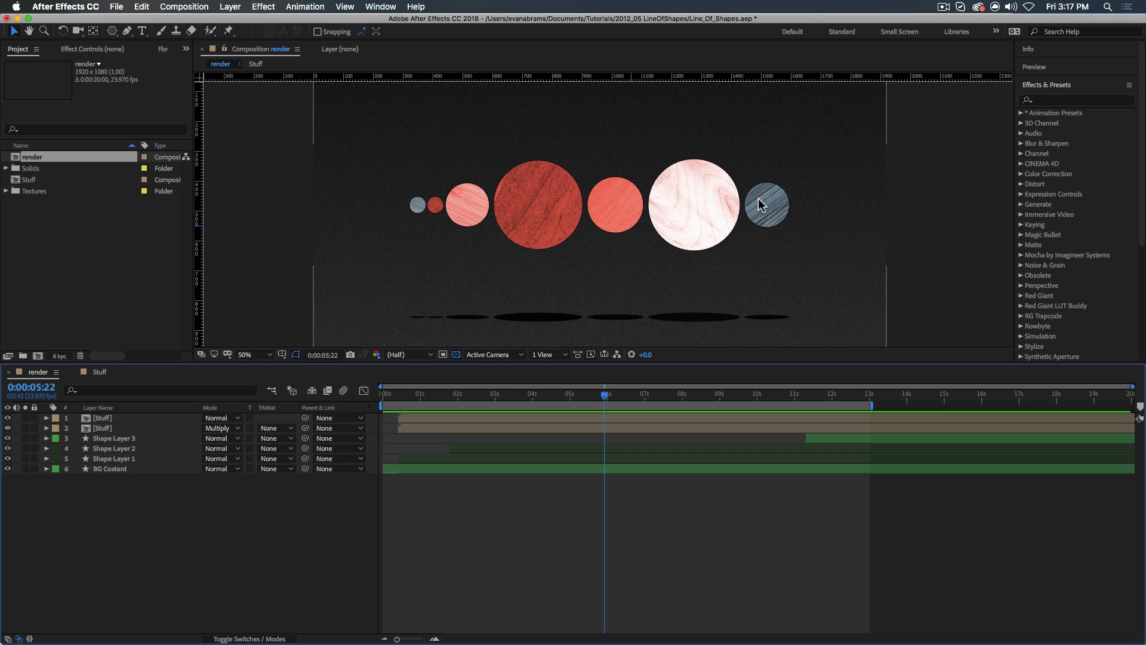
mouse_move(711, 201)
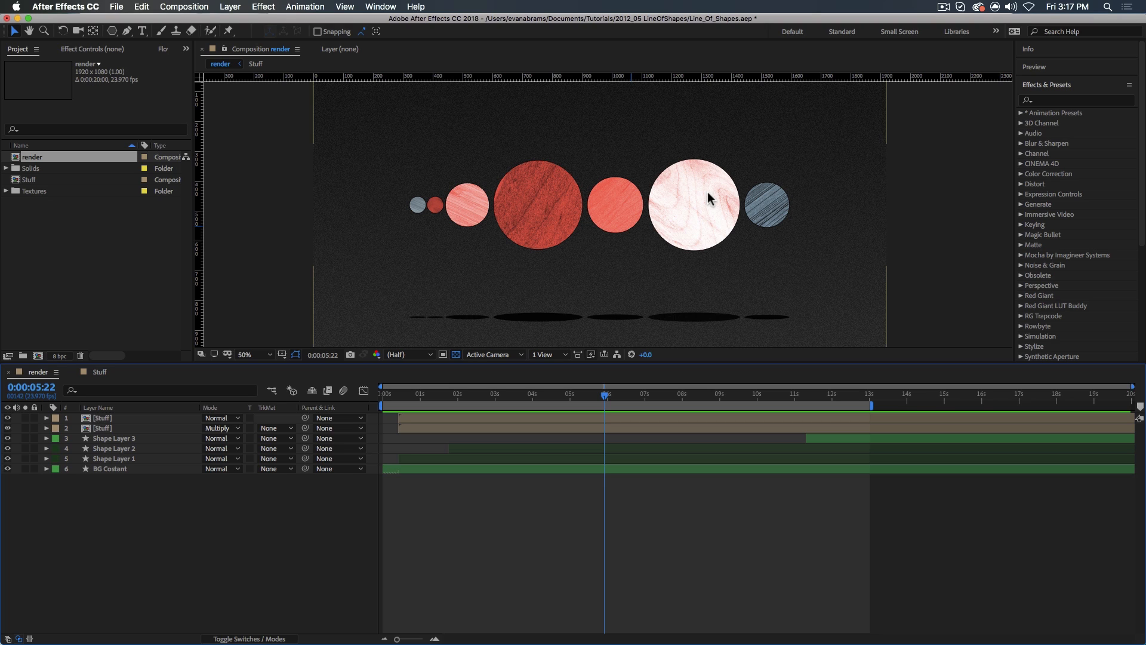
mouse_move(697, 225)
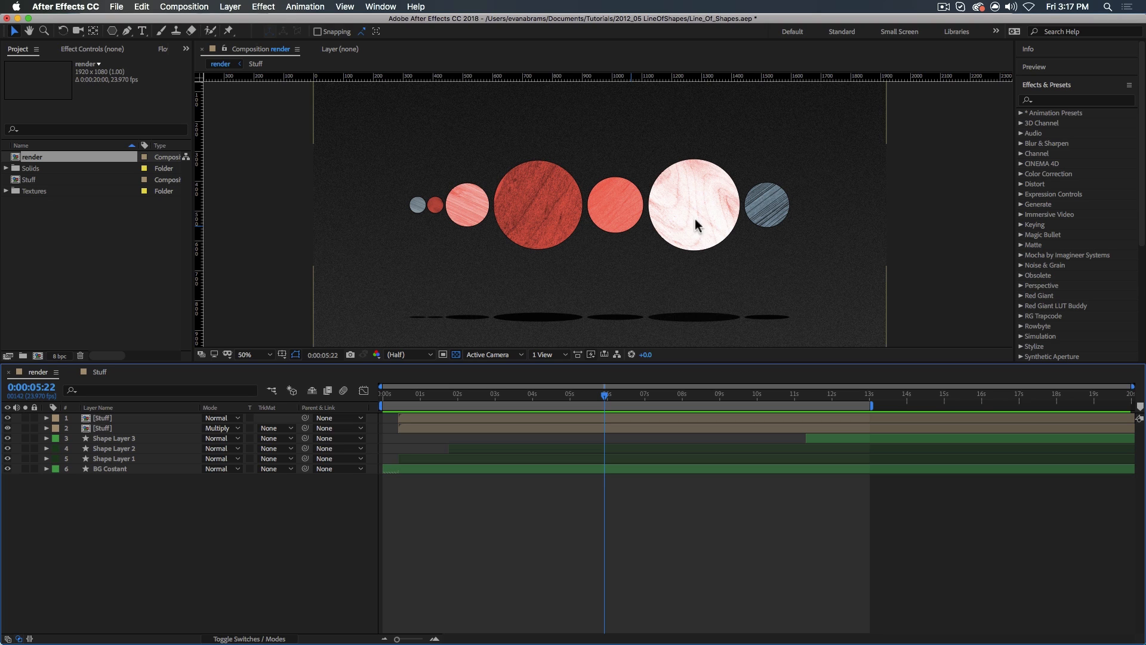
mouse_move(523, 206)
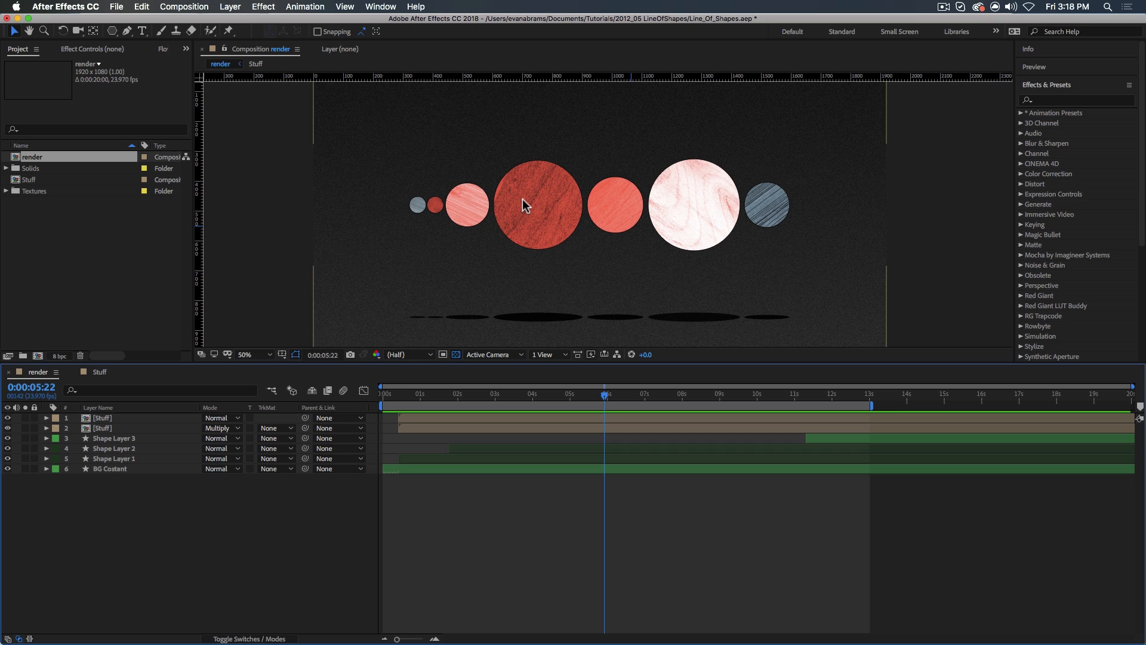
mouse_move(332, 295)
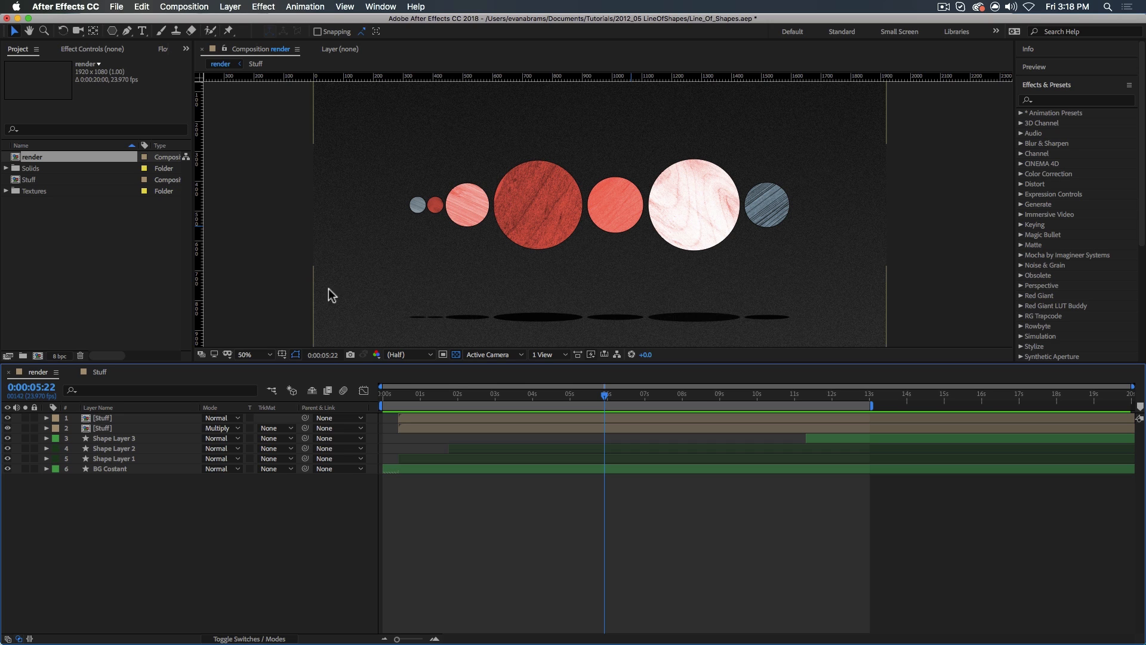
Step: Create and open a new composition named 'Tutorial Example'
left_click(37, 356)
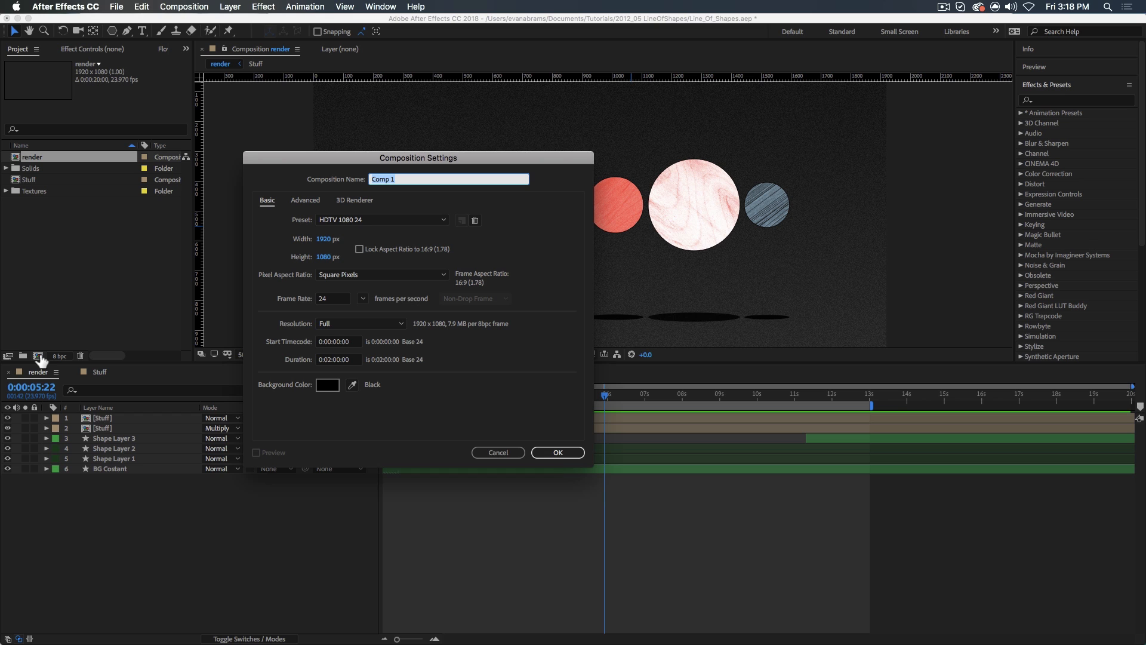
type("Tutorial Example")
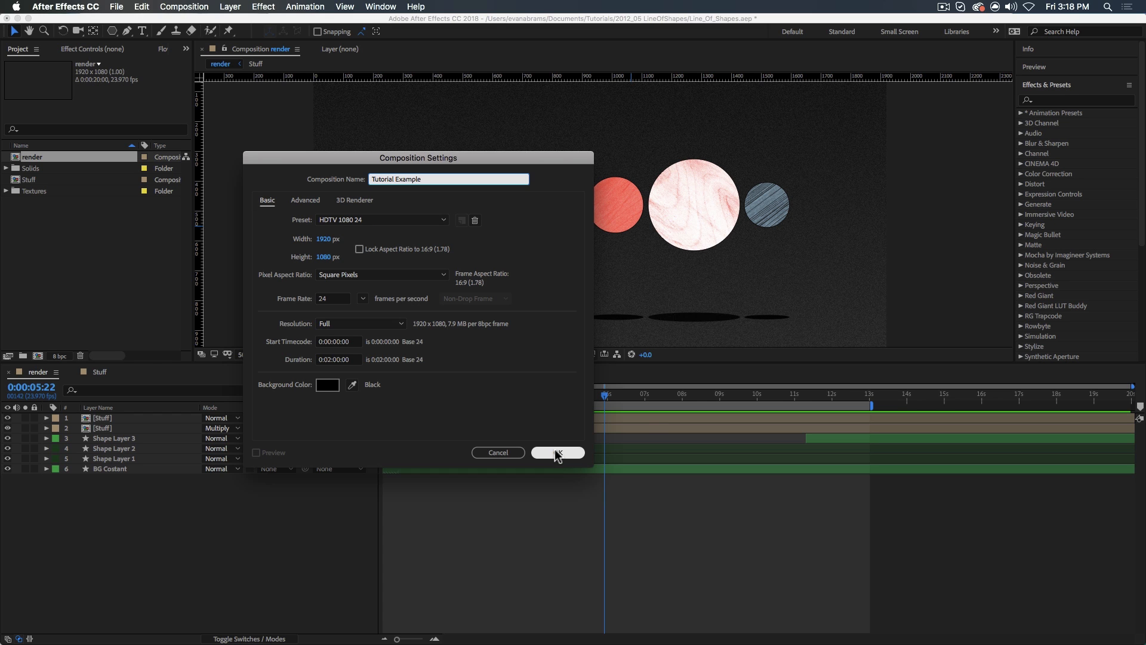
left_click(557, 452)
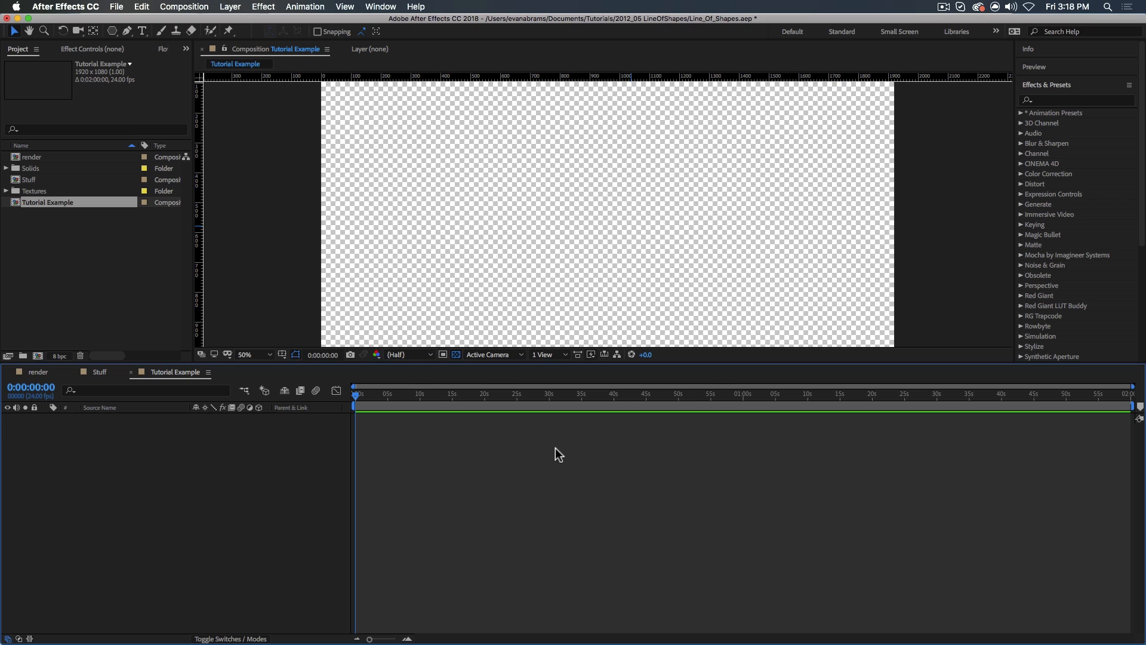
mouse_move(641, 306)
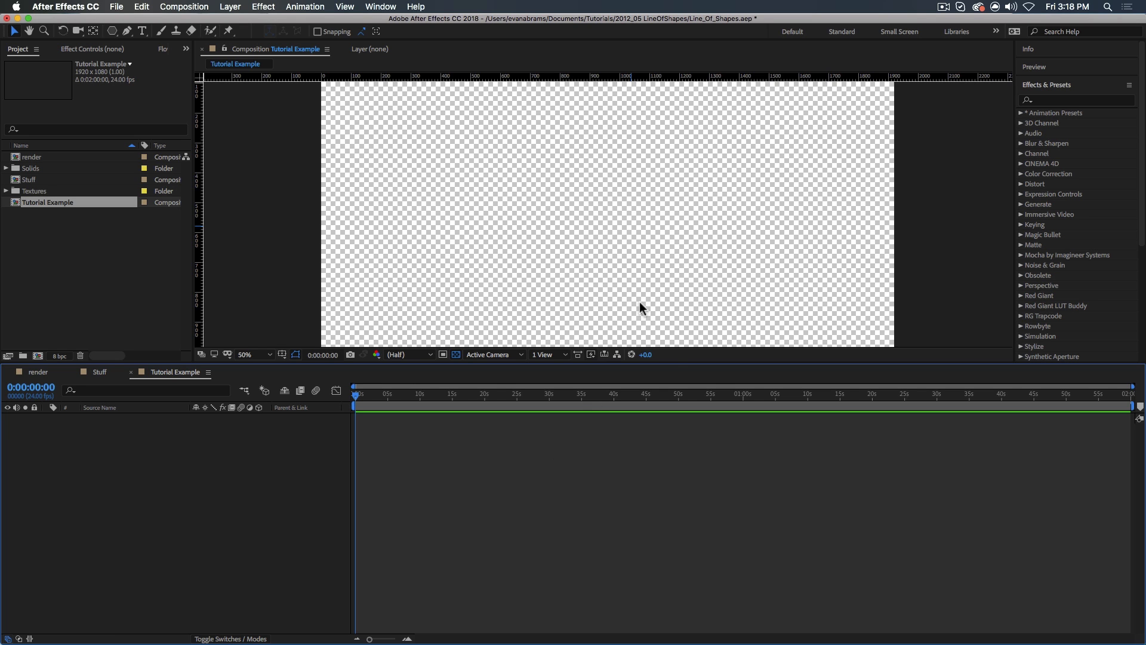
mouse_move(673, 364)
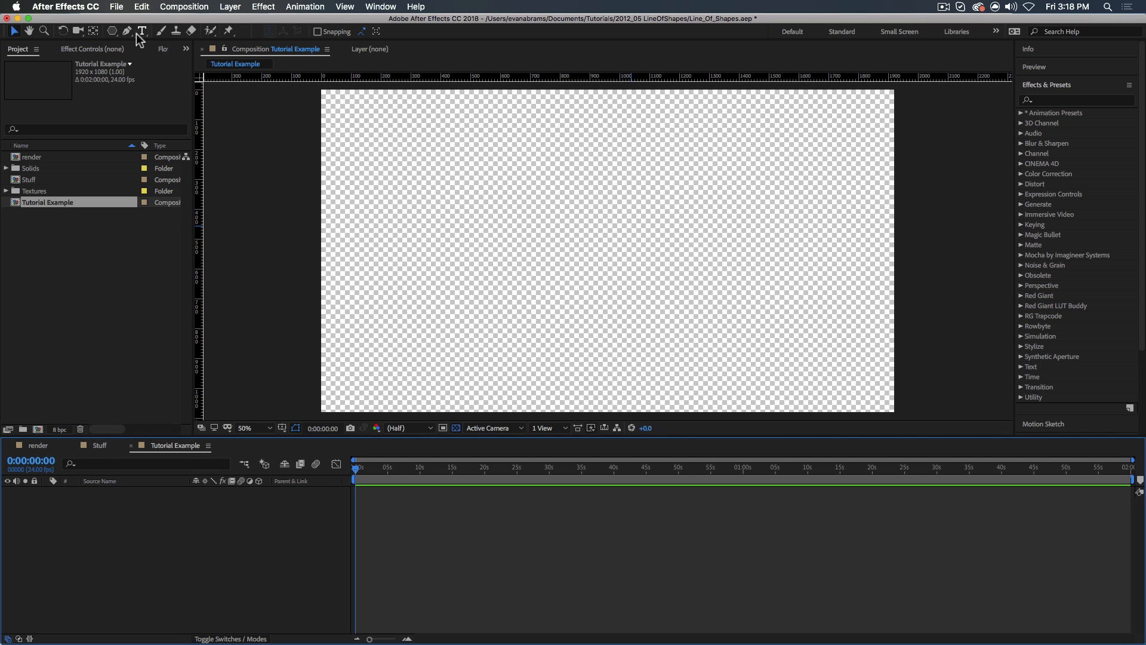
Step: Draw an ellipse across the canvas and size it to a 360 by 360 circle
left_click(111, 30)
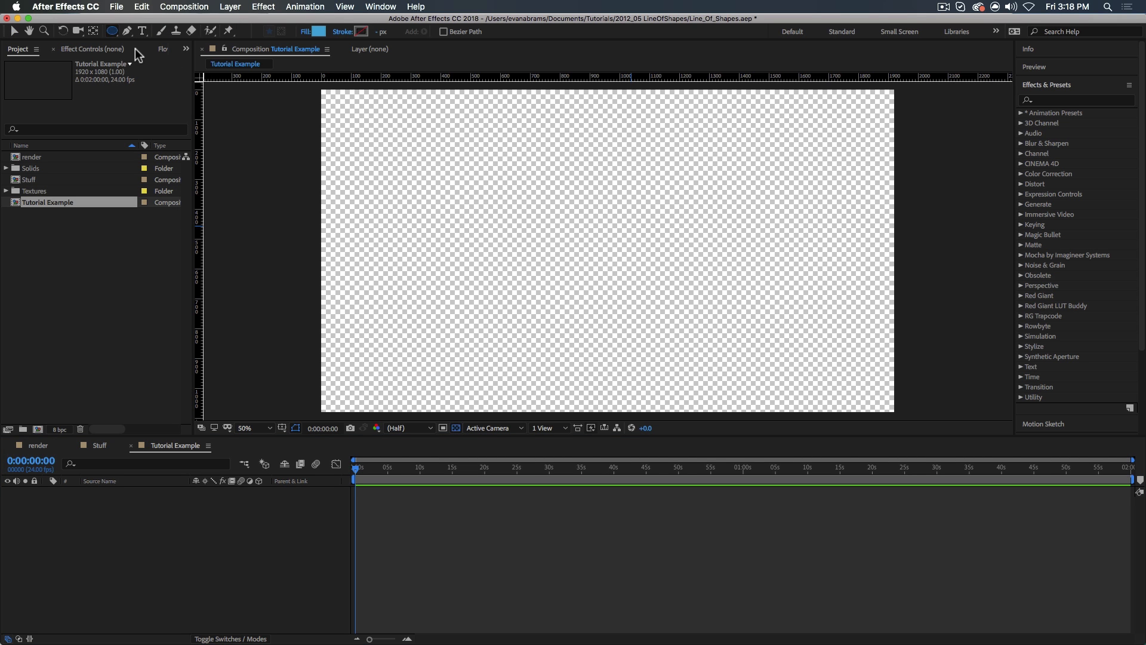
left_click_drag(322, 90, 893, 411)
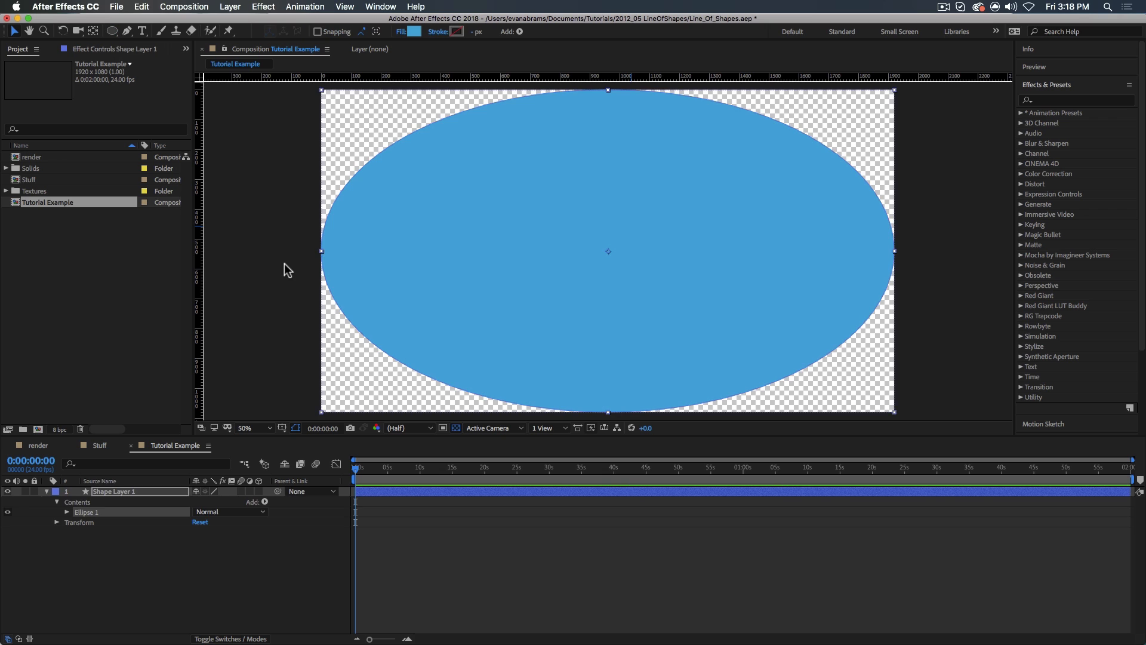
left_click(68, 512)
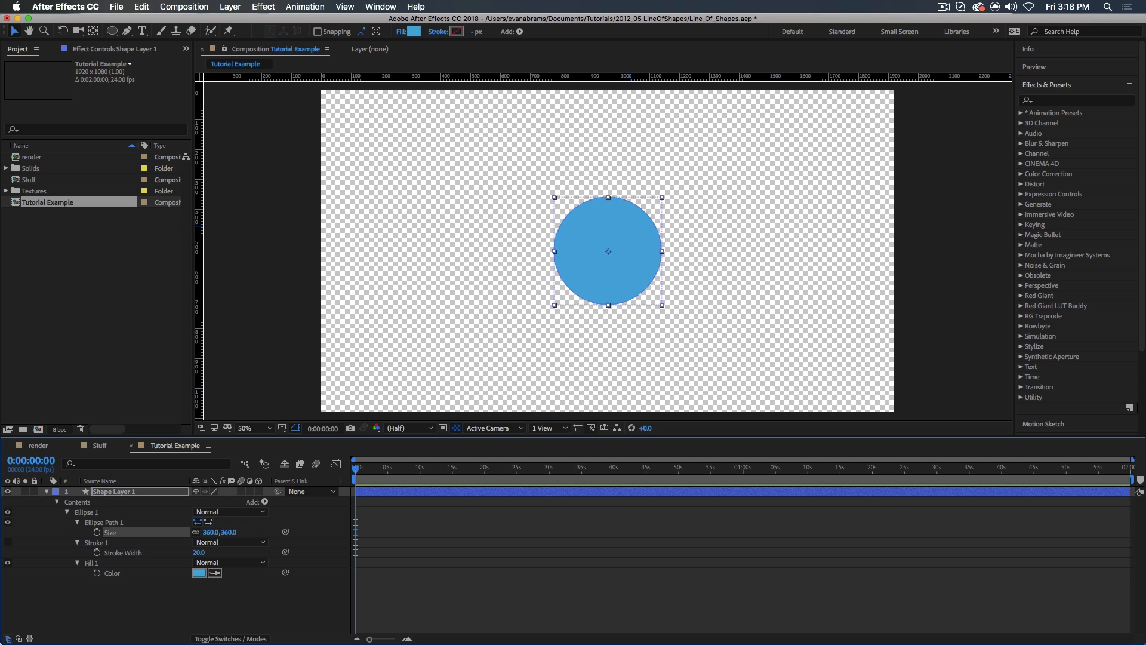
mouse_move(572, 196)
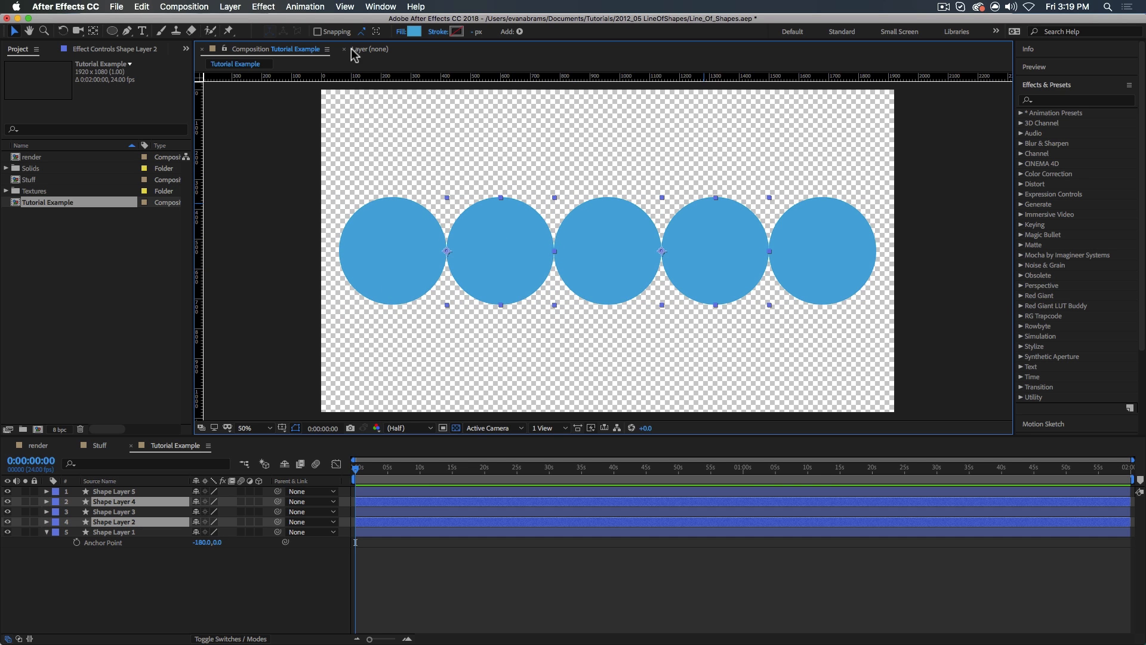
Step: Change the fill of Shape Layers 2 and 4 to a darker blue
left_click(413, 32)
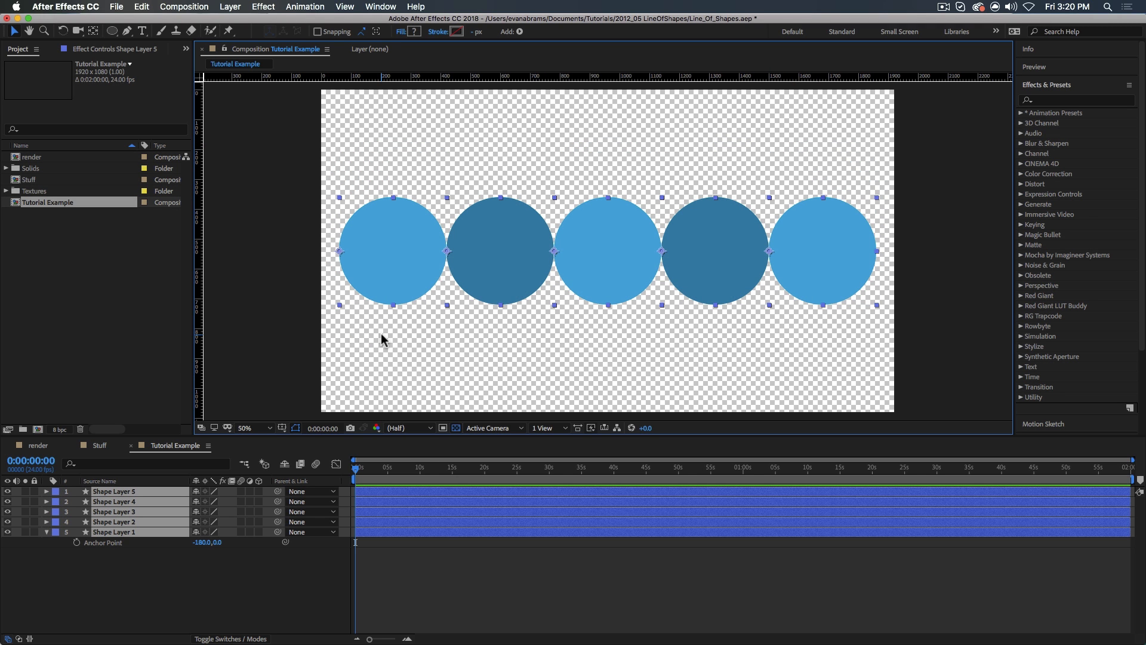
mouse_move(393, 520)
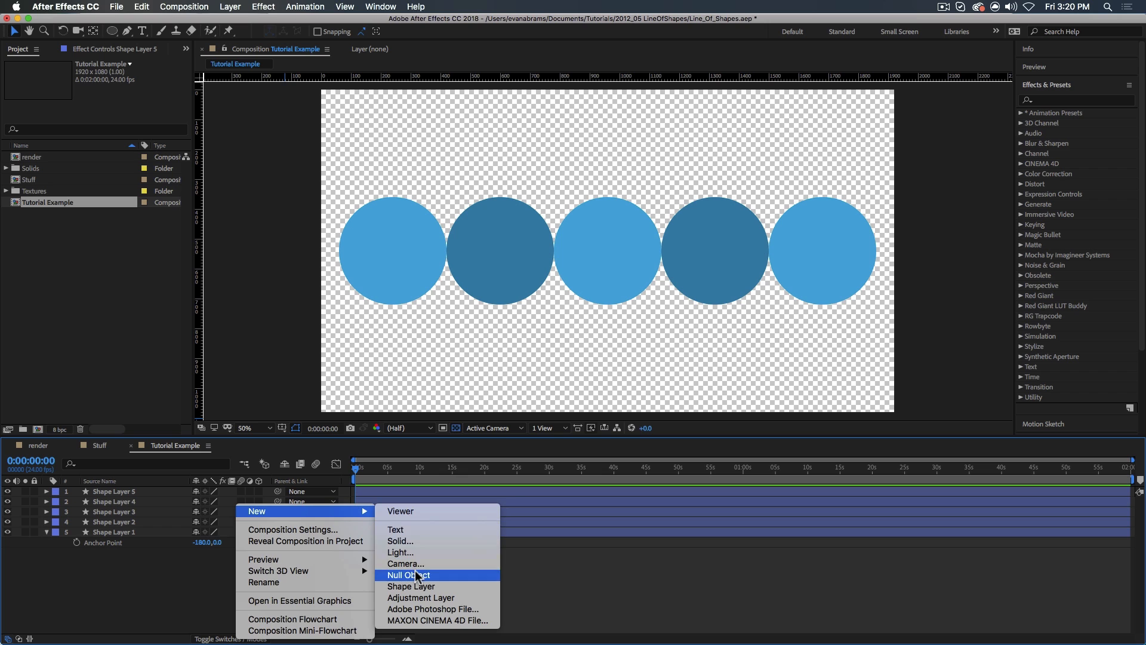
Step: Add a null object to the composition and rename it
left_click(407, 575)
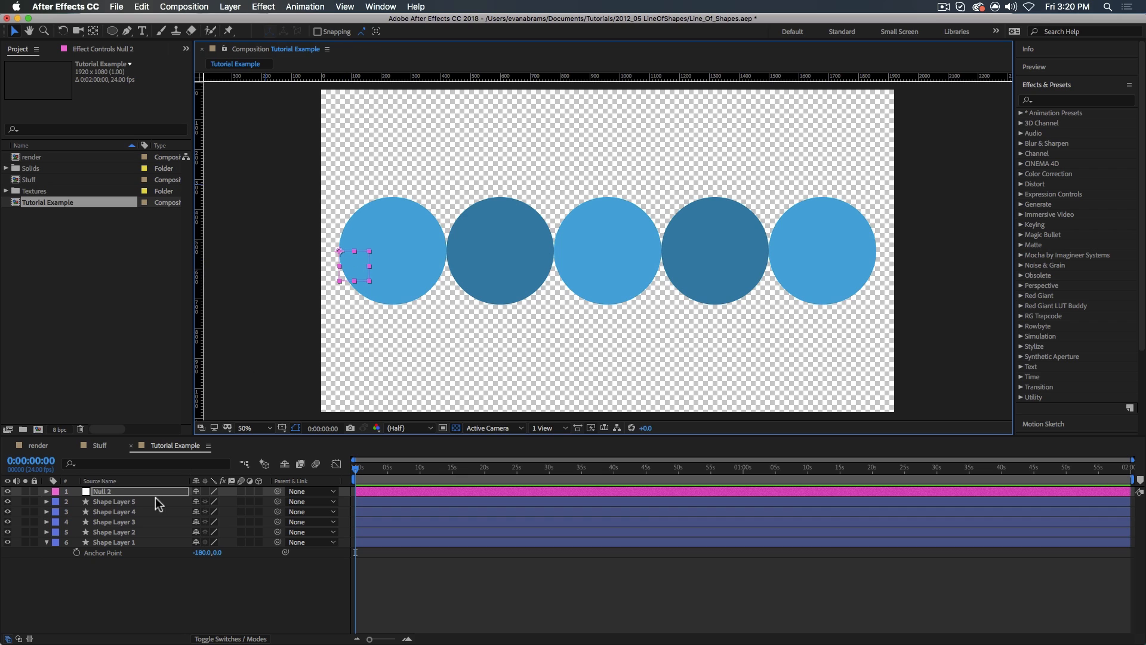
double_click(103, 491)
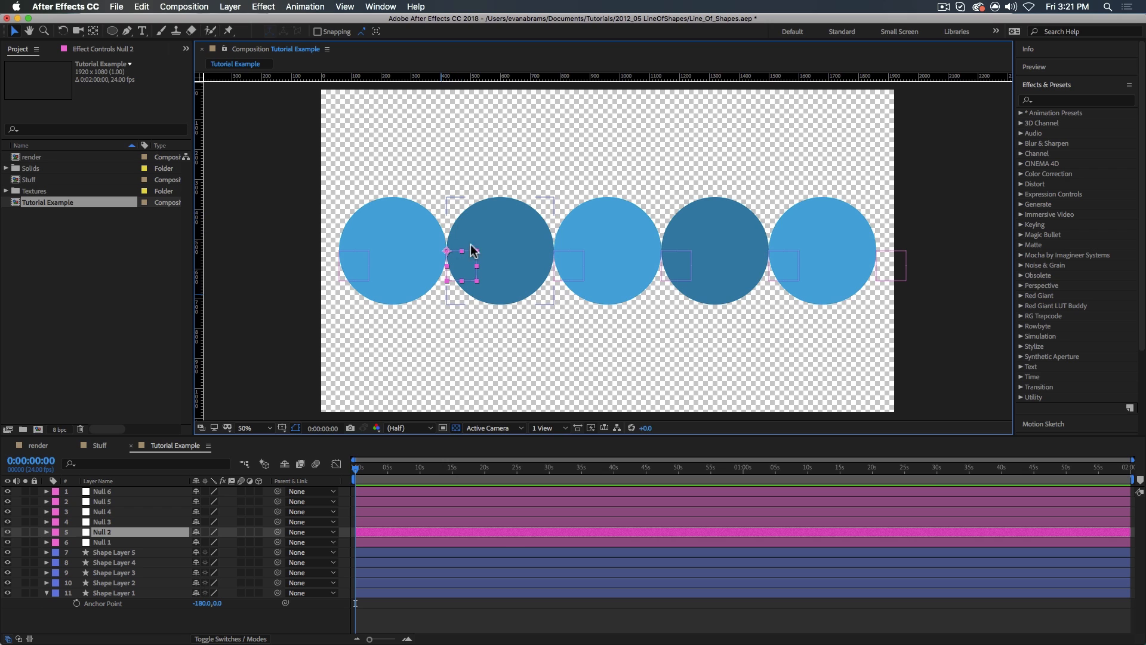
mouse_move(510, 260)
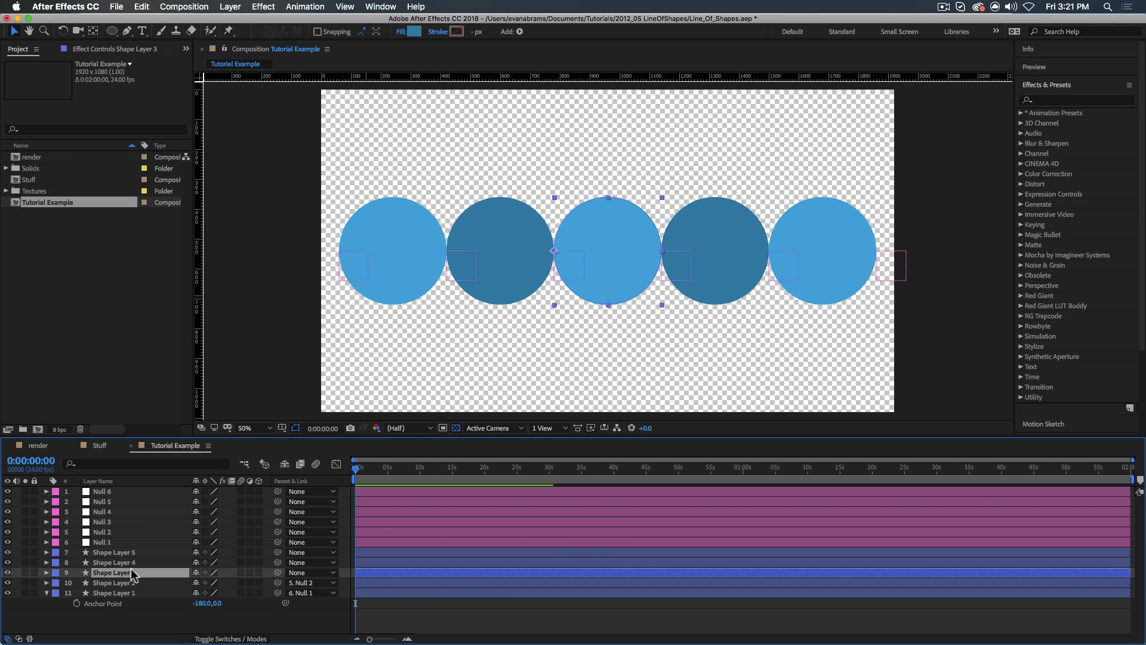
Step: Parent Shape Layer 3 to Null 3, then select Null 2 and Null 1
left_click(111, 563)
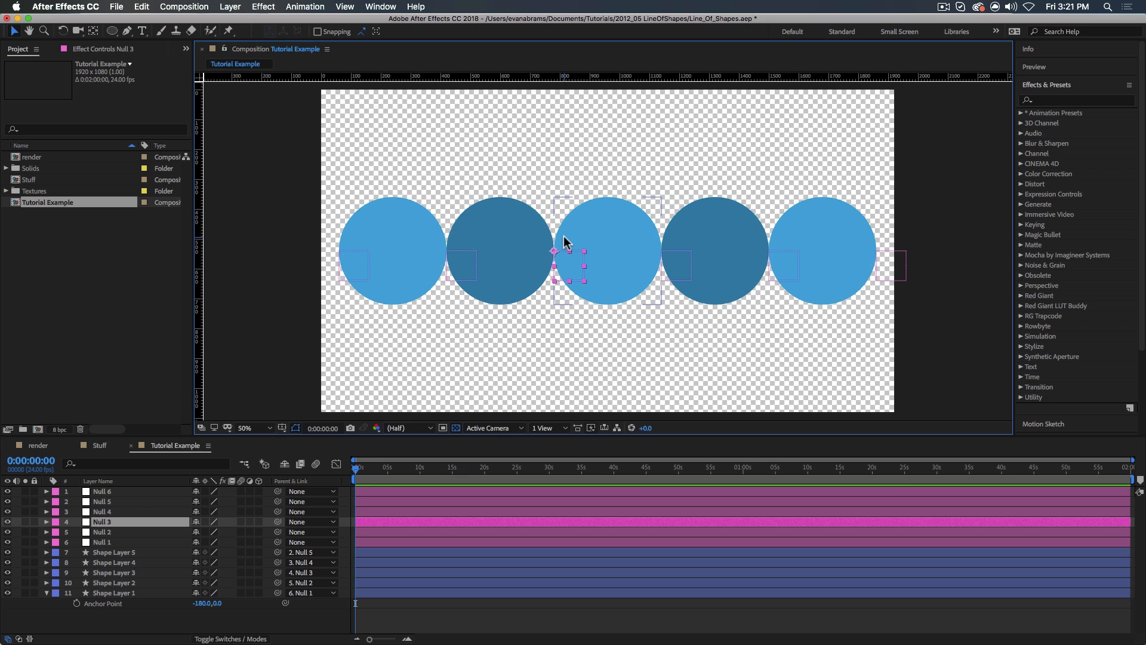
left_click(501, 248)
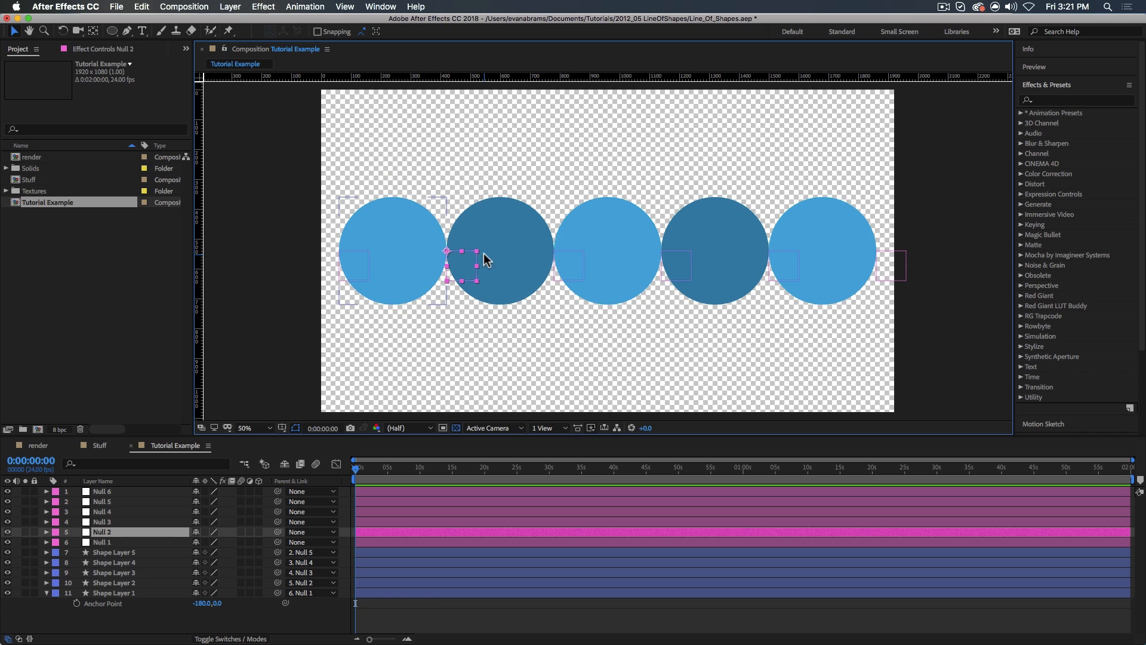
left_click(113, 592)
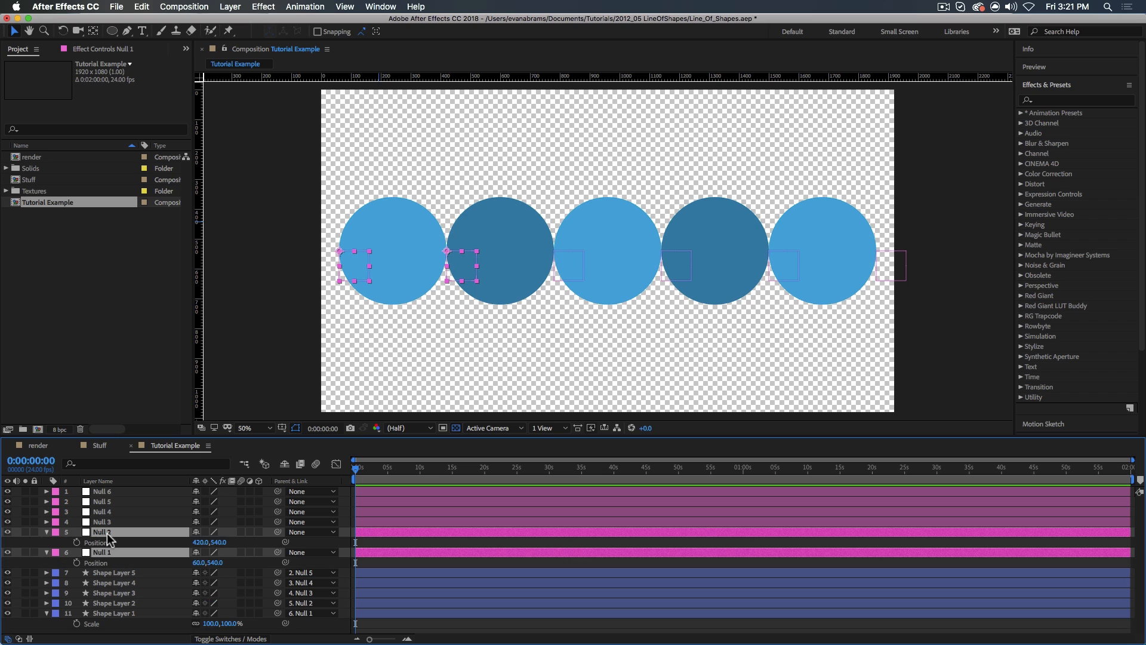
mouse_move(476, 447)
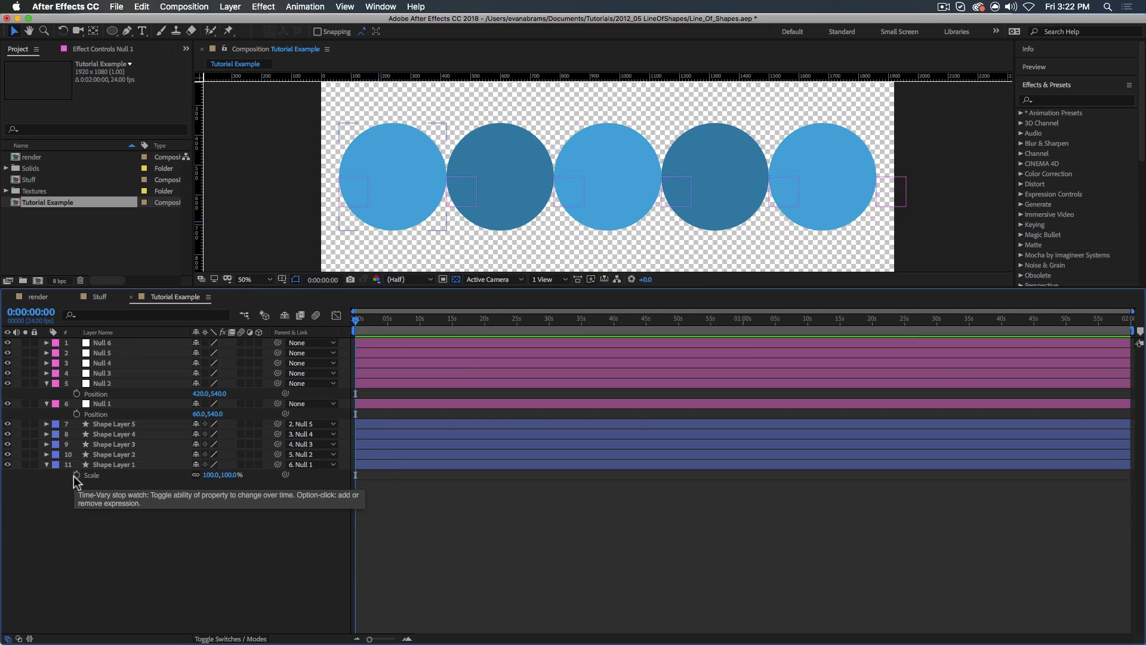
Step: Add a Scale expression to Shape Layer 1 defining p1, p2 and returning [s,s]
left_click(76, 476)
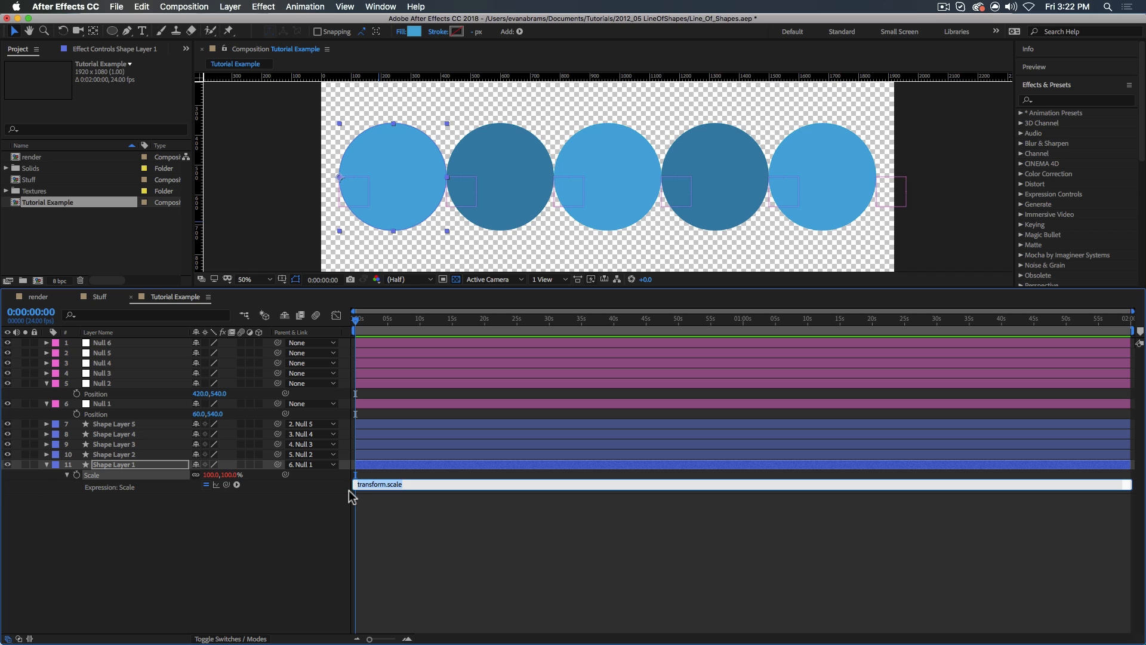
type("p1=thisComp.layer(\"Null 1\").")
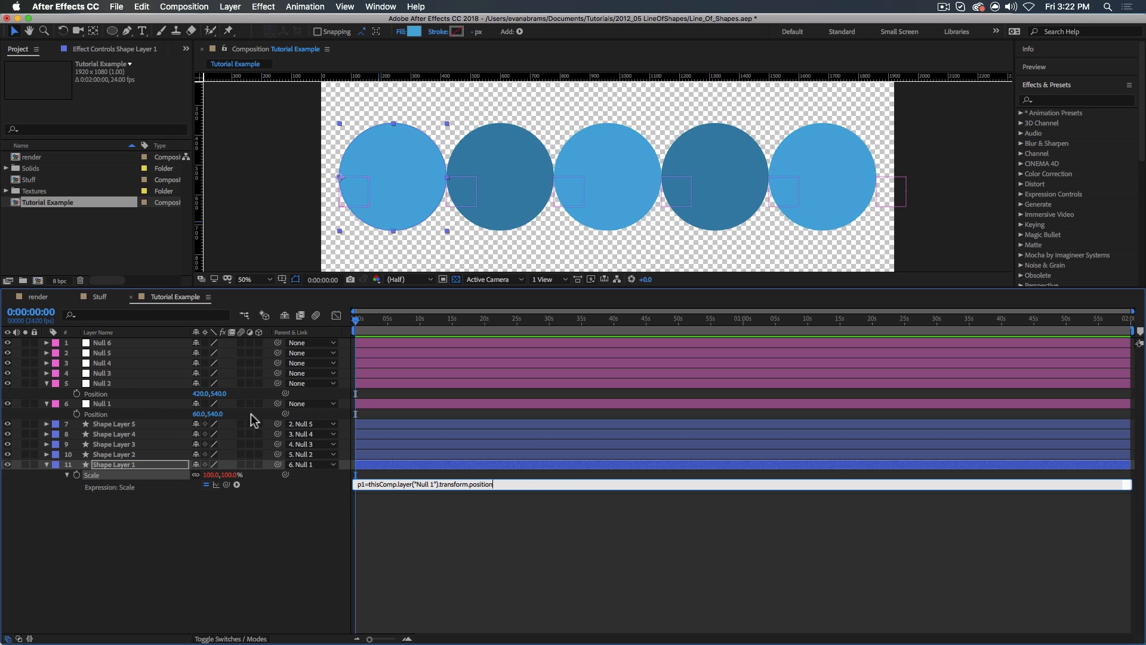
type(";")
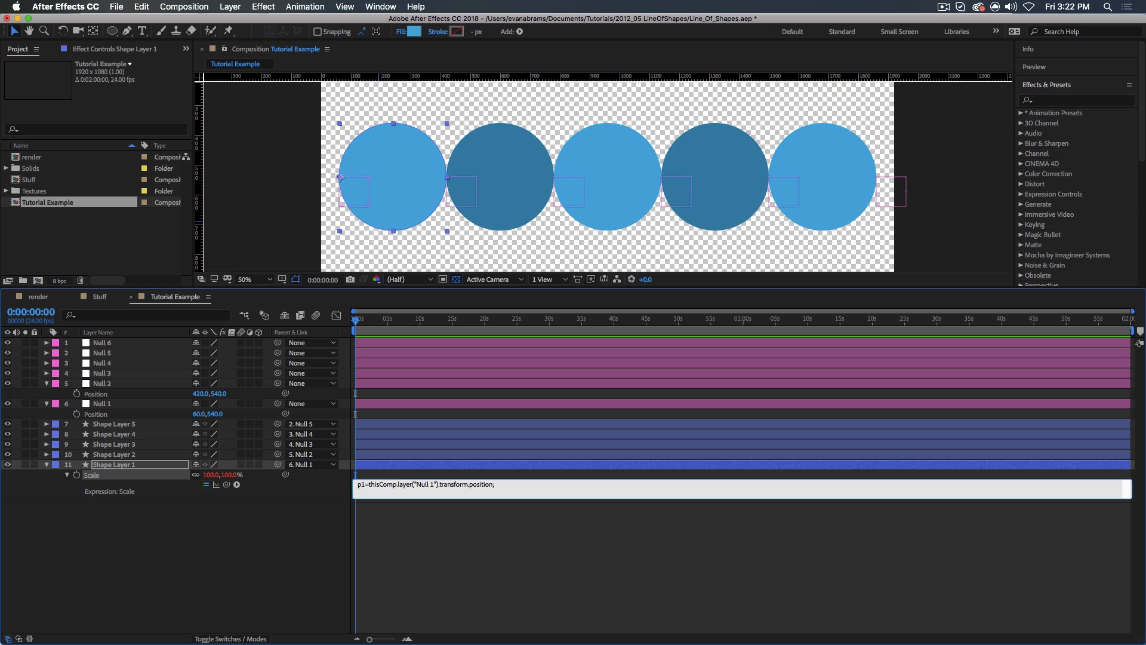
type("p2=")
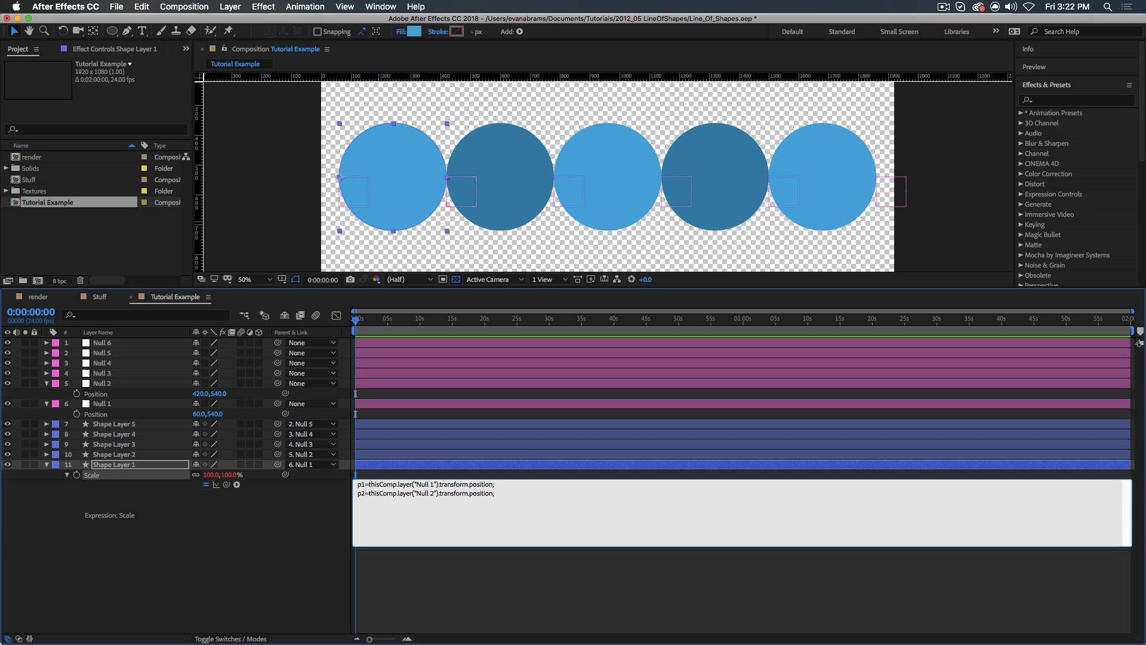
type("[s]")
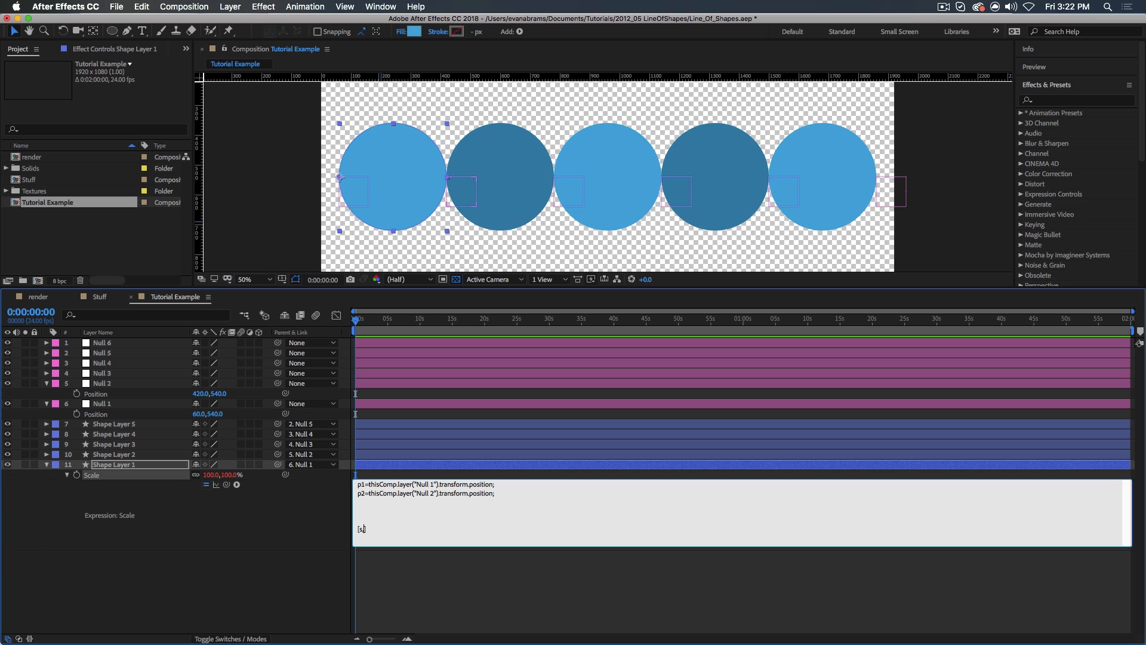
type(",s")
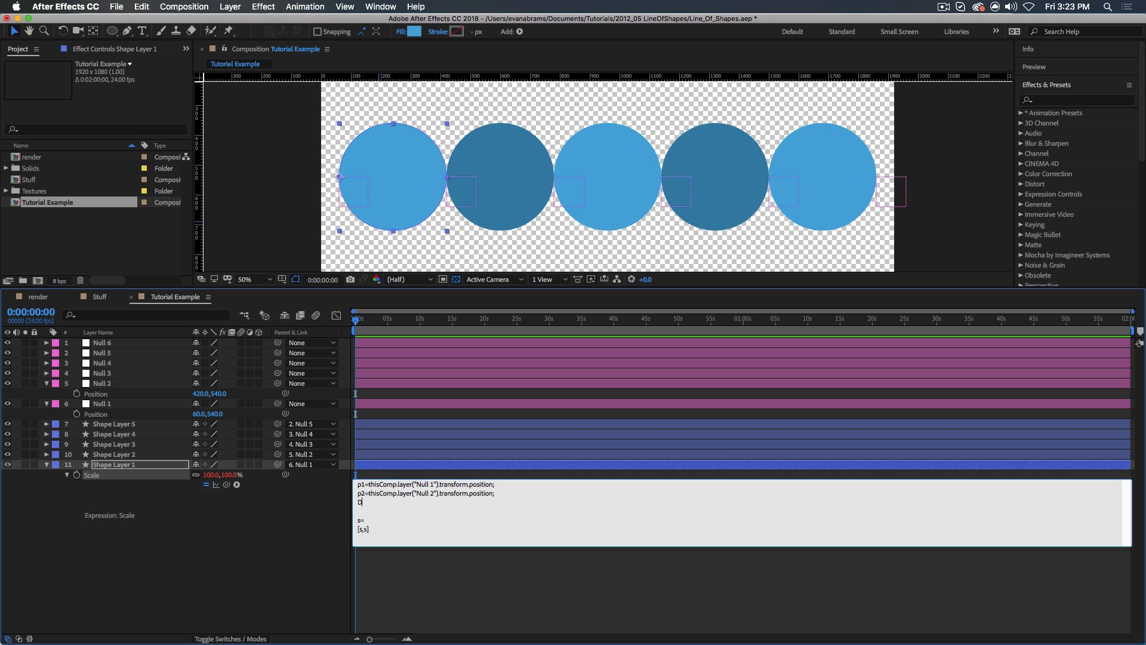
Step: Define Delta from p1 and p2, and s=(Delta/360)*-100 in the expression
type("Delta=")
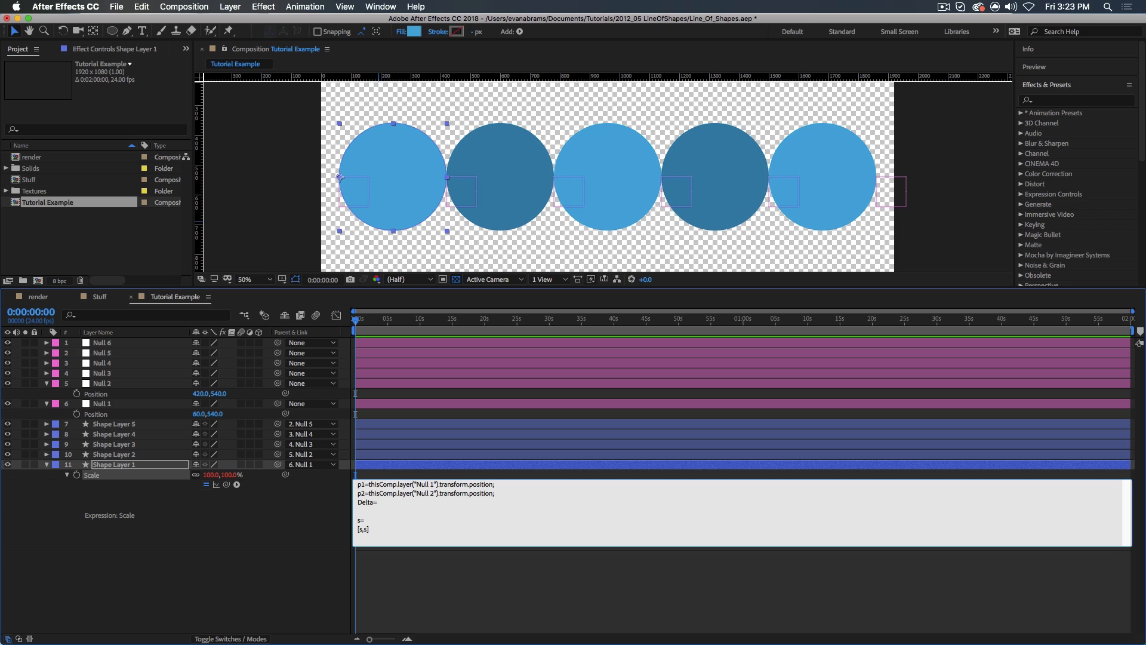
type("p1-")
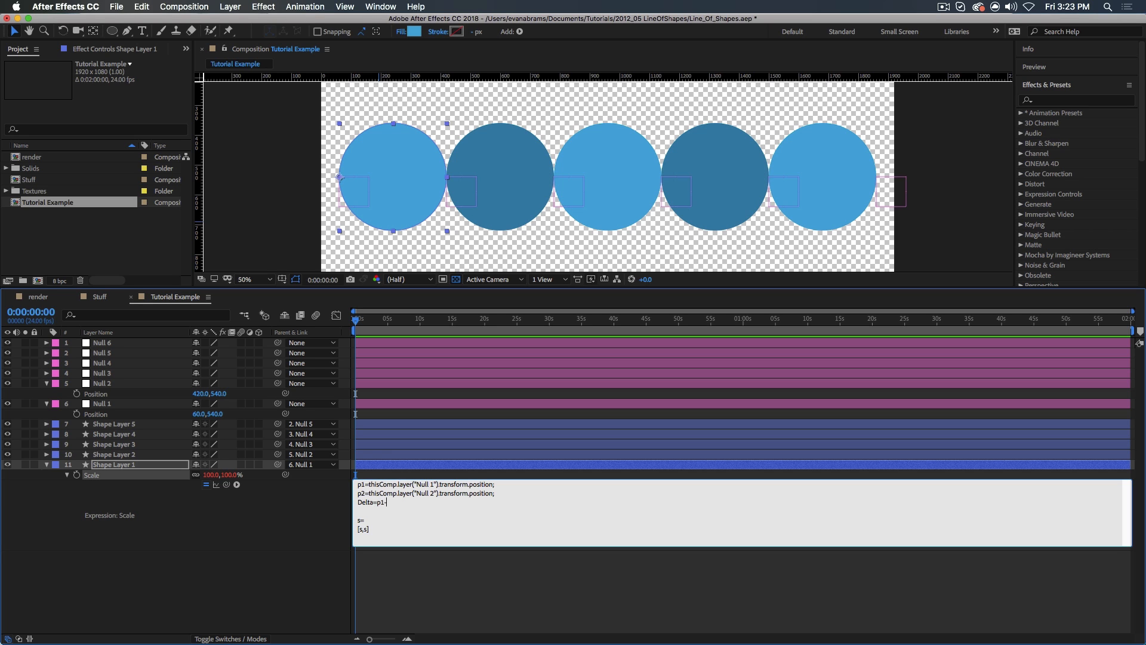
type("p1")
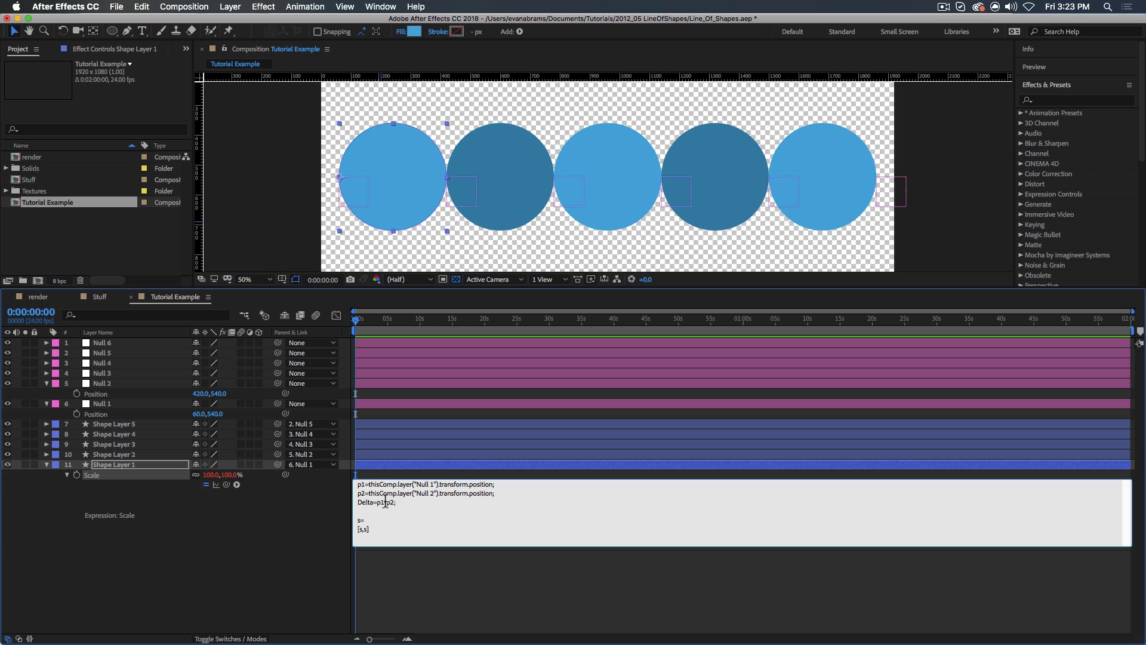
mouse_move(231, 403)
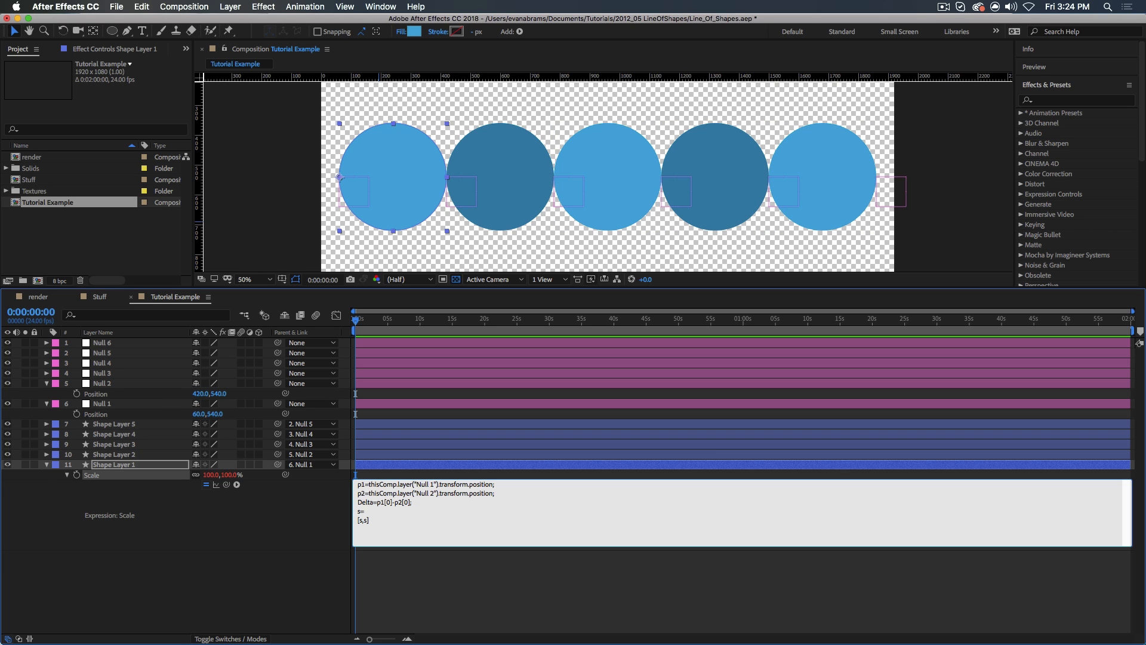
type("(Delta/")
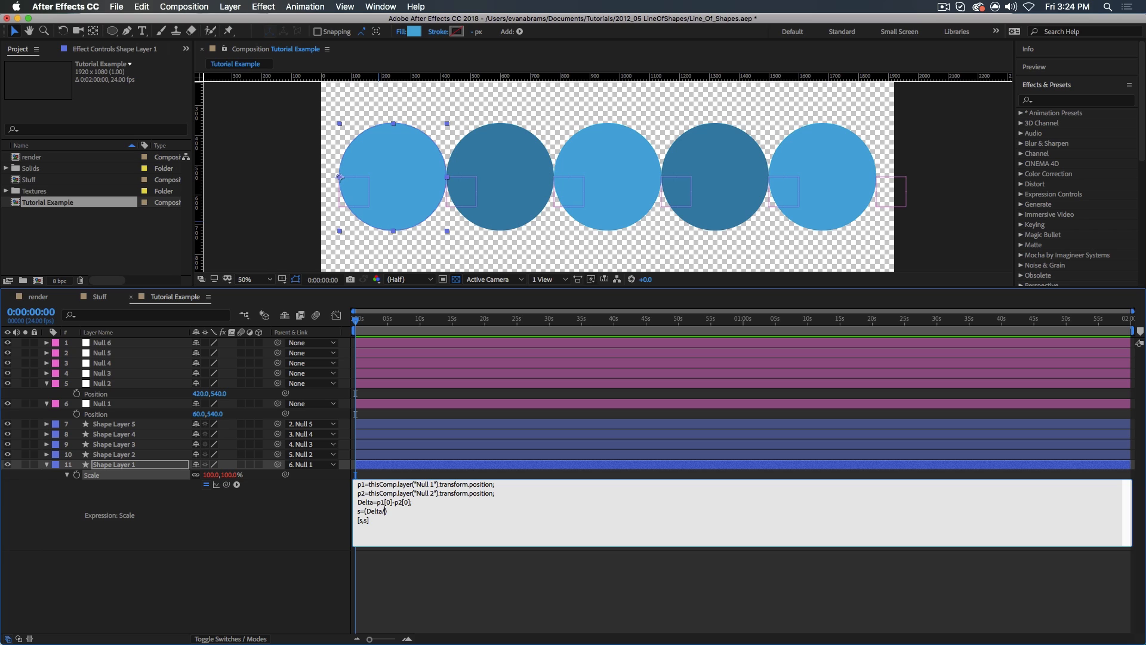
type("360")
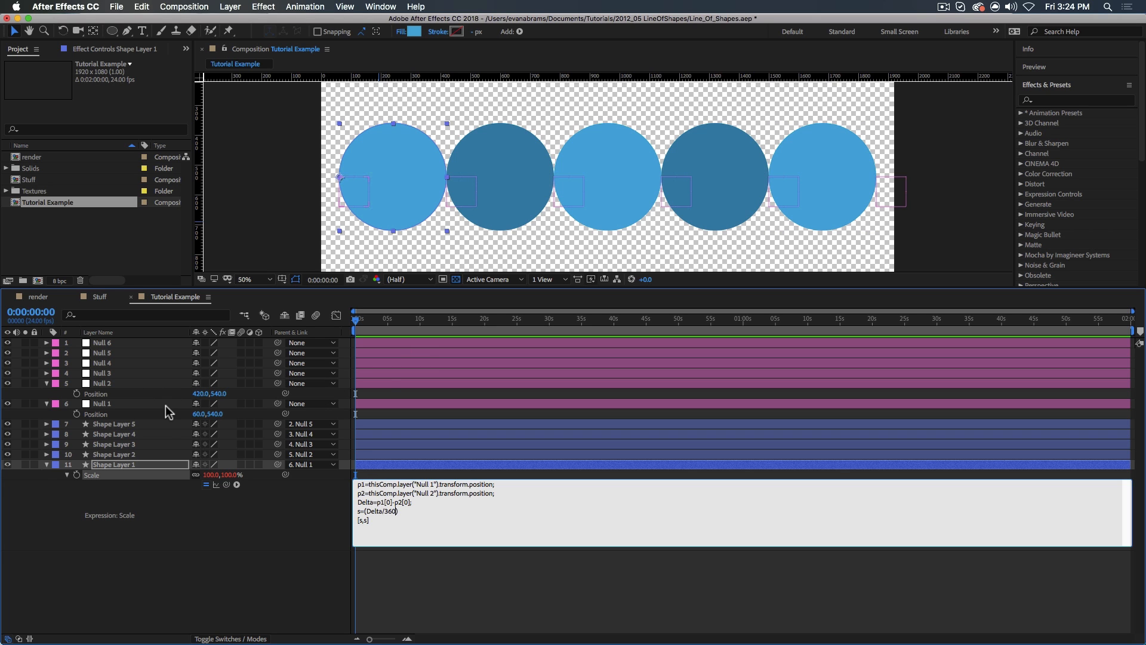
mouse_move(338, 194)
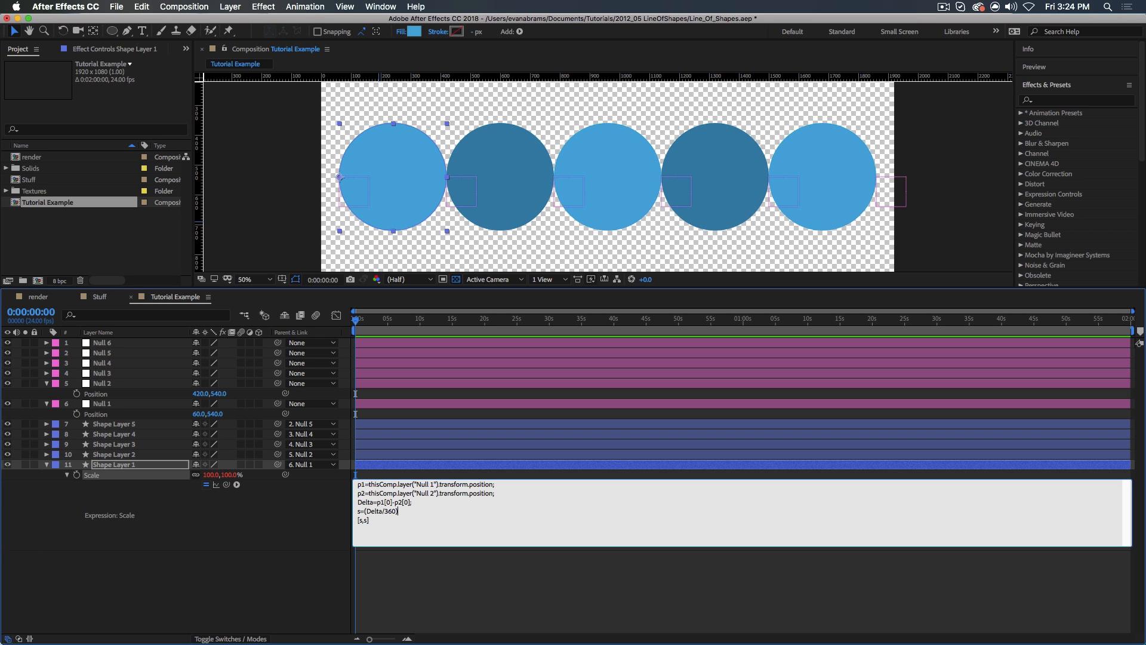
type("*")
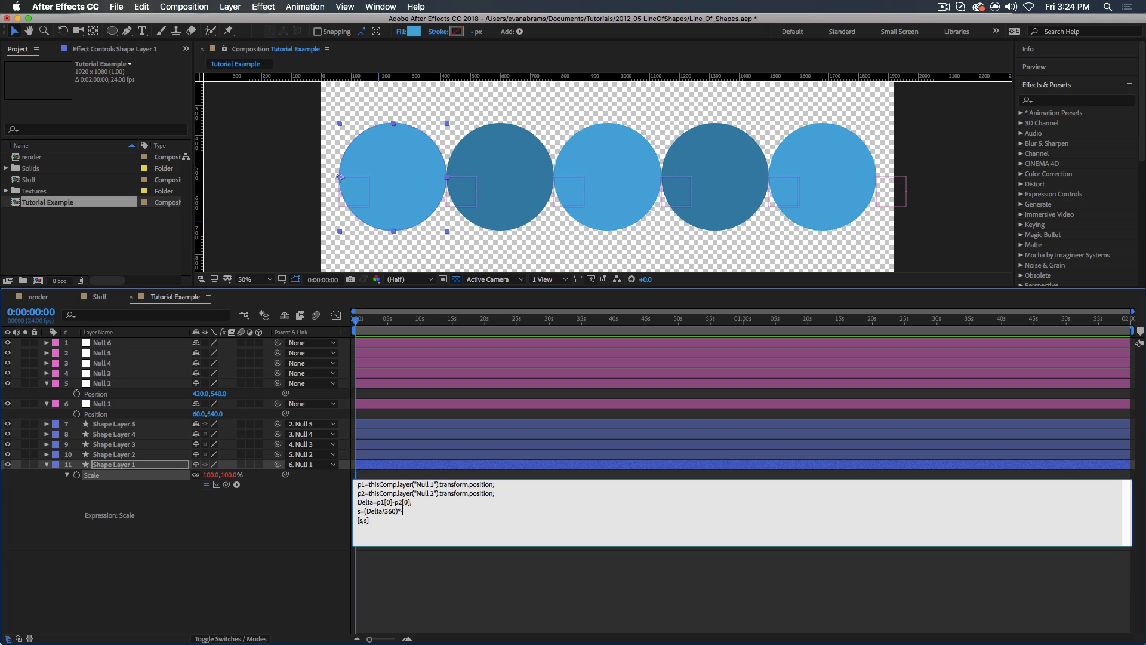
type("-100;")
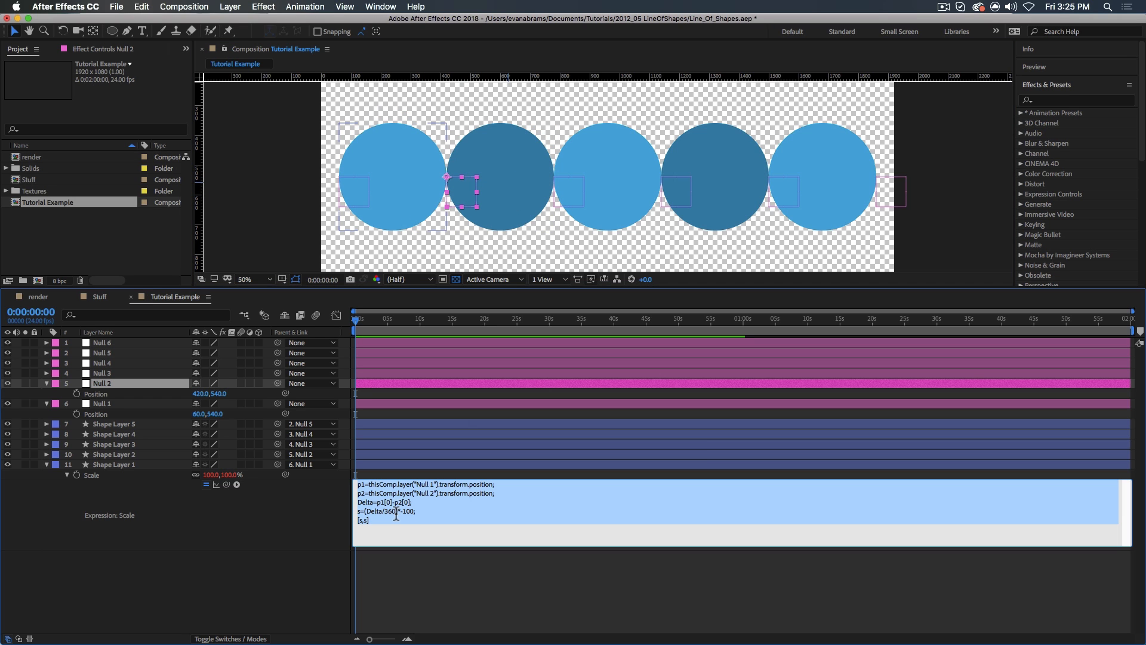
Step: Drag Null 2 left and right to test circle resizing, then collapse layer properties
left_click(46, 454)
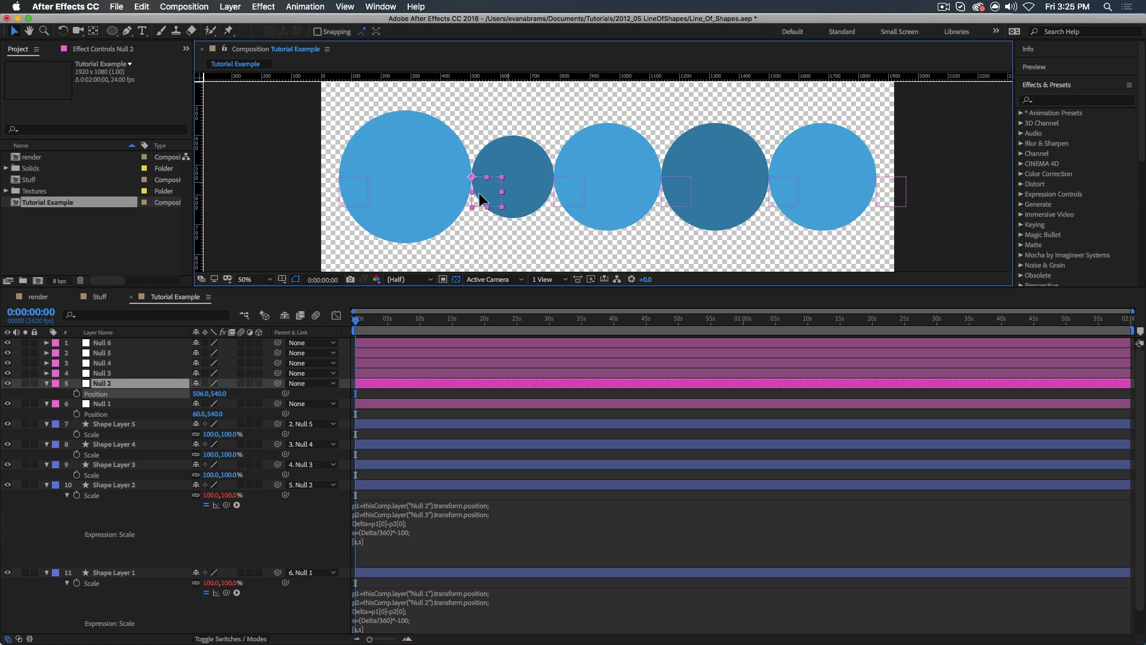
left_click_drag(480, 179, 523, 179)
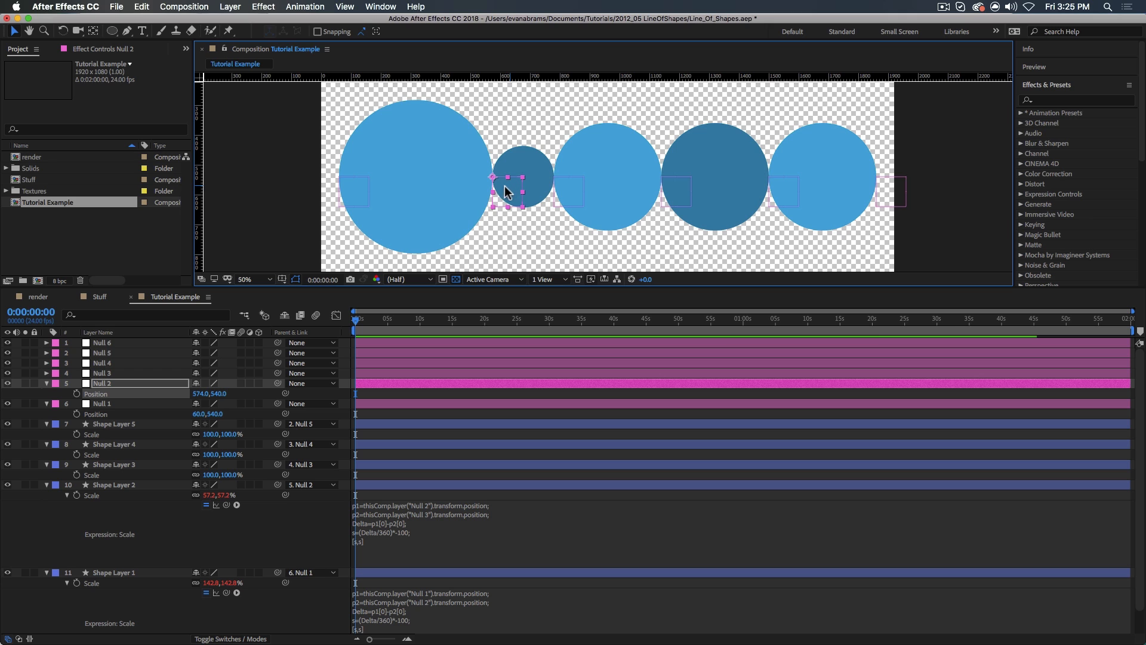
left_click_drag(505, 186, 465, 186)
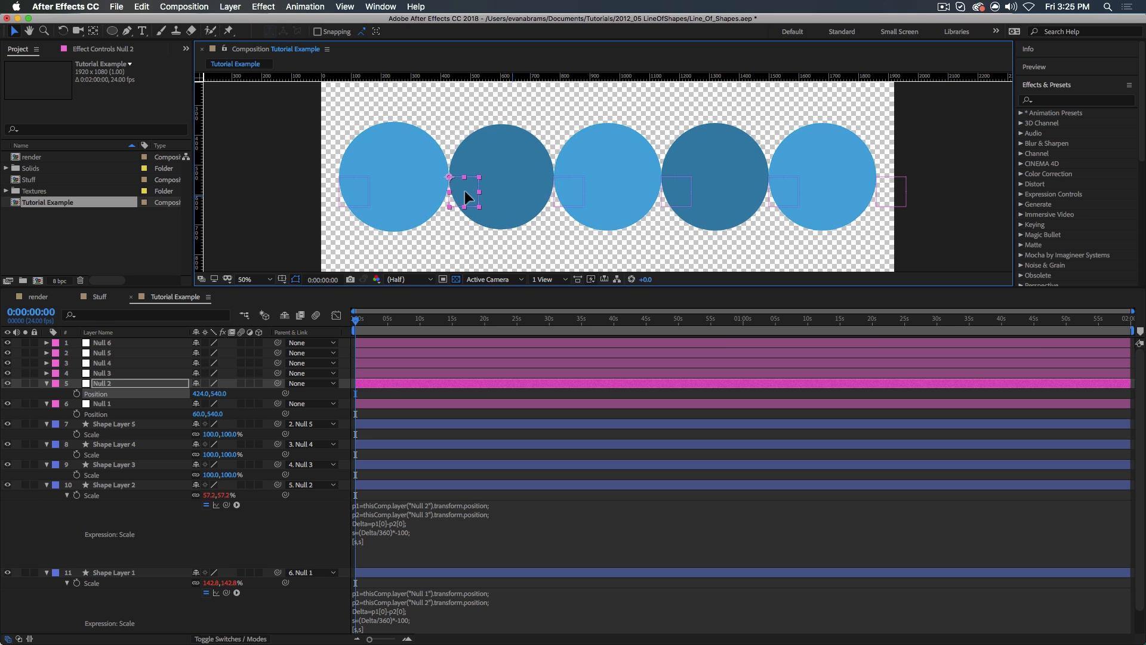
left_click_drag(467, 196, 453, 191)
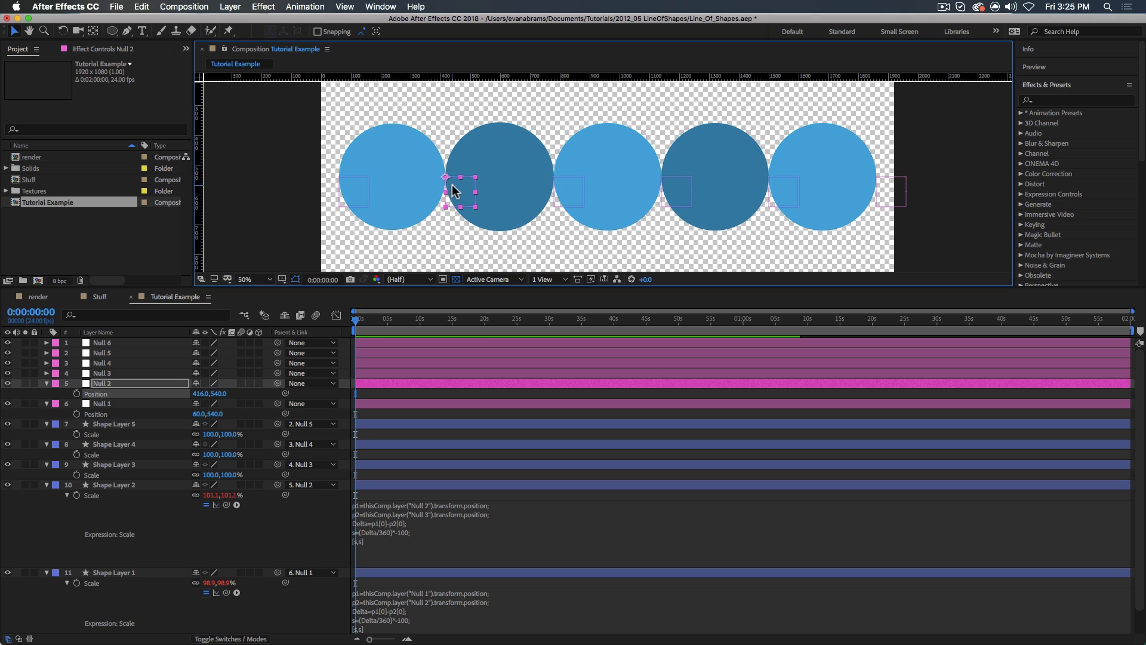
left_click_drag(453, 182, 482, 182)
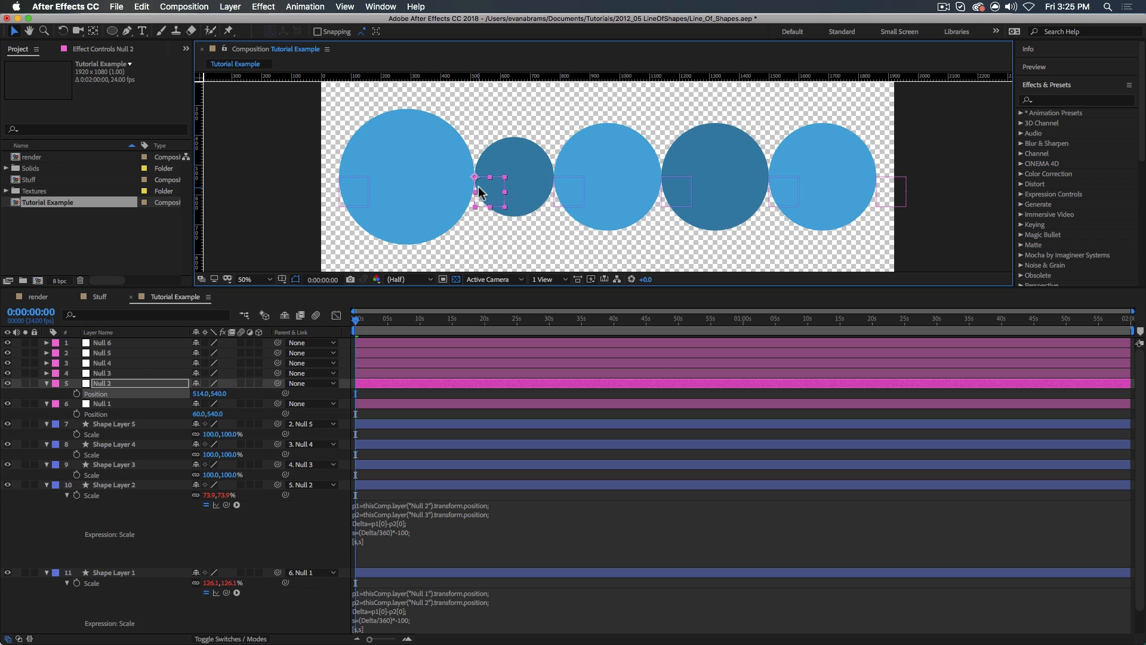
left_click(112, 465)
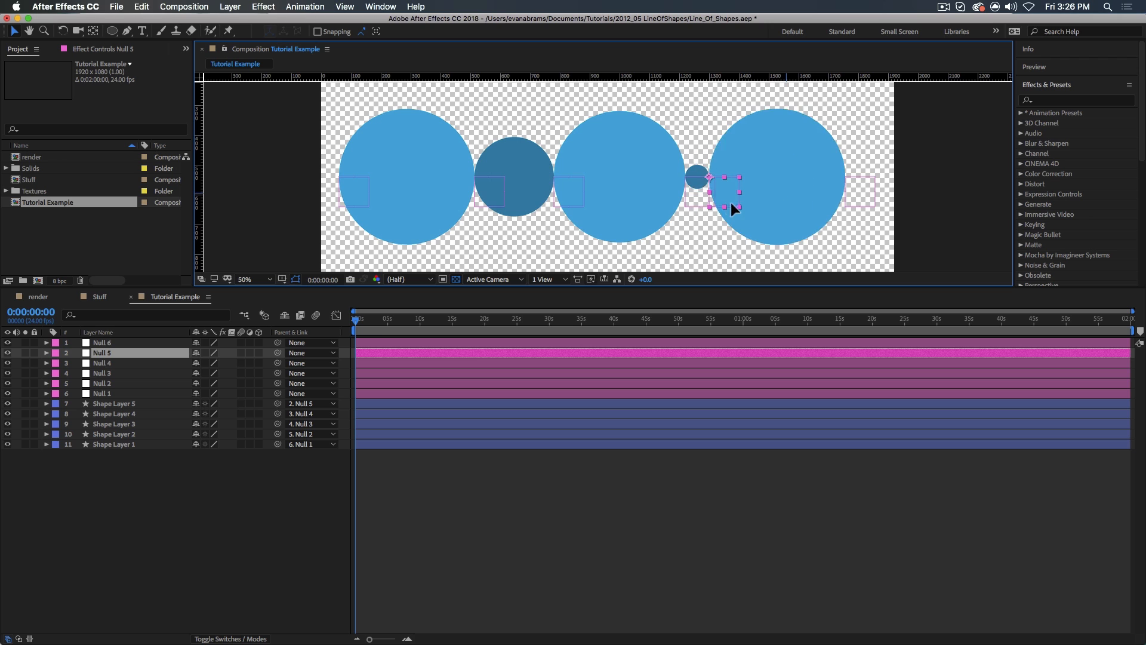
Step: Drag Null 5 right to enlarge the fourth circle, and zoom the viewer to 25%
left_click_drag(724, 186, 786, 179)
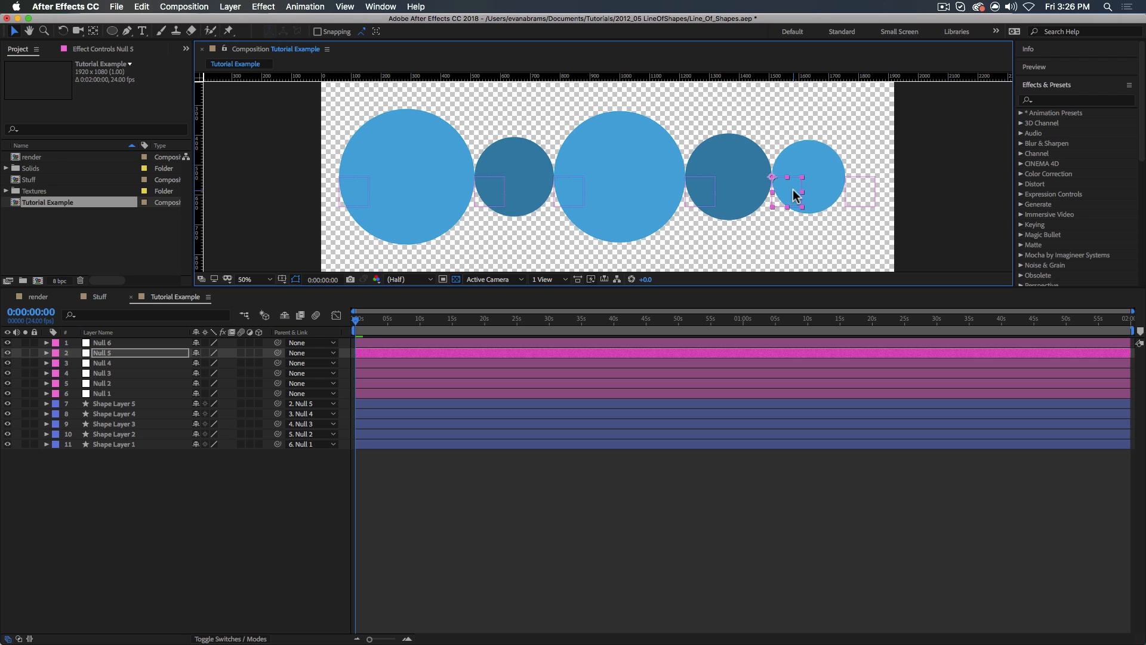
left_click(252, 279)
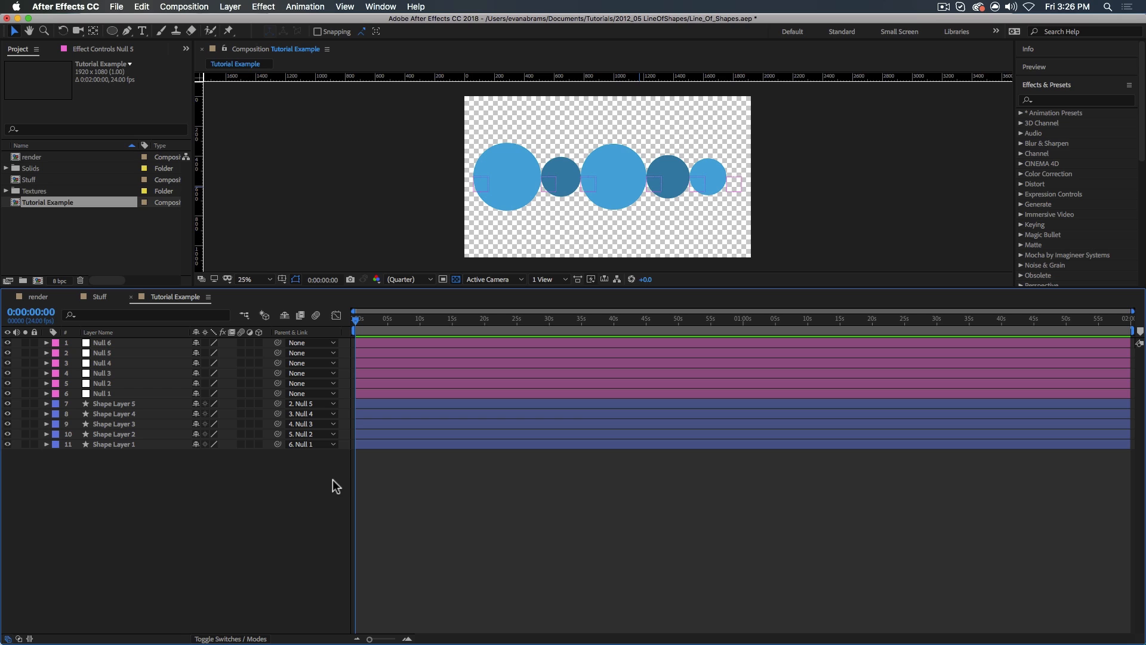
mouse_move(305, 505)
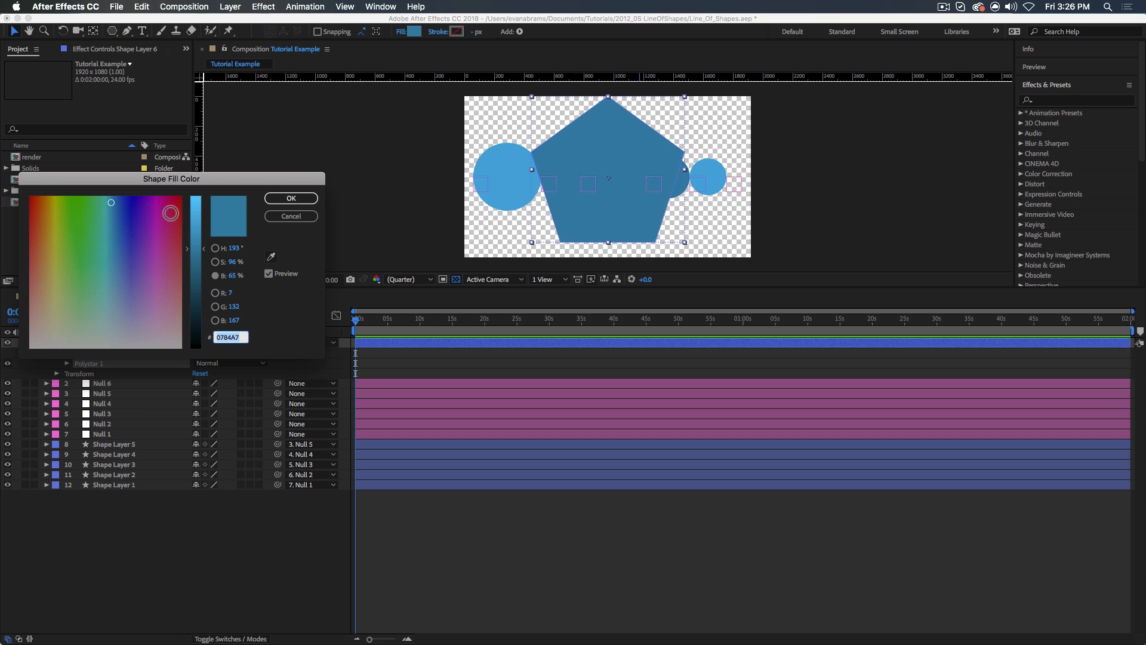
Step: Give the pentagon a magenta fill and rename it 'Good shape 3'
left_click(166, 208)
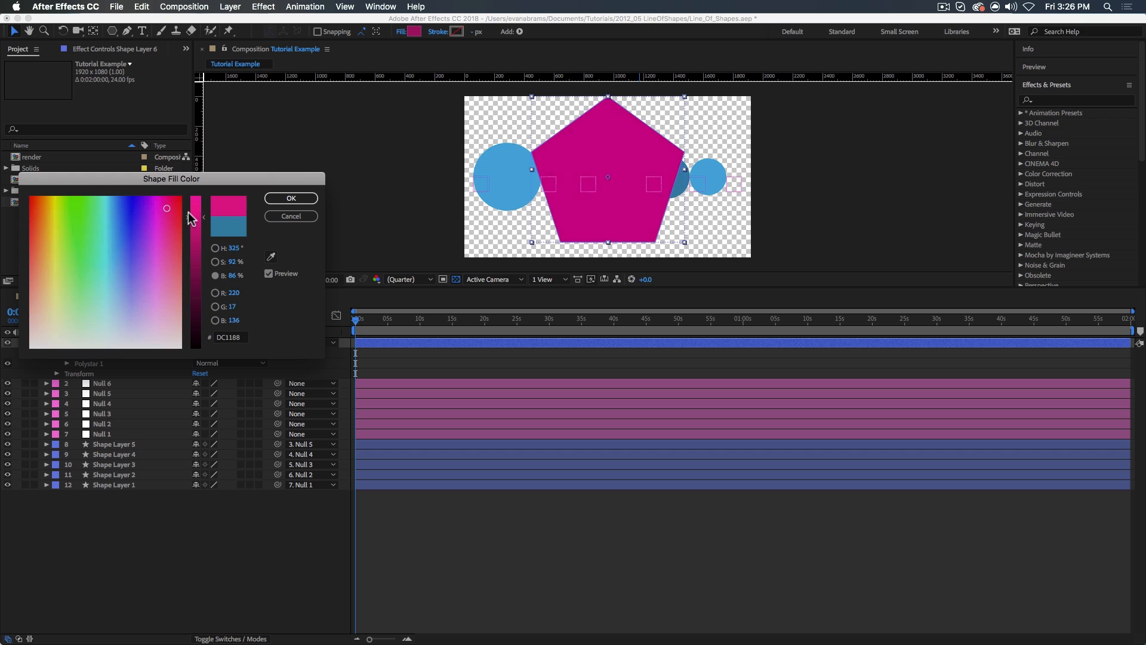
left_click(290, 199)
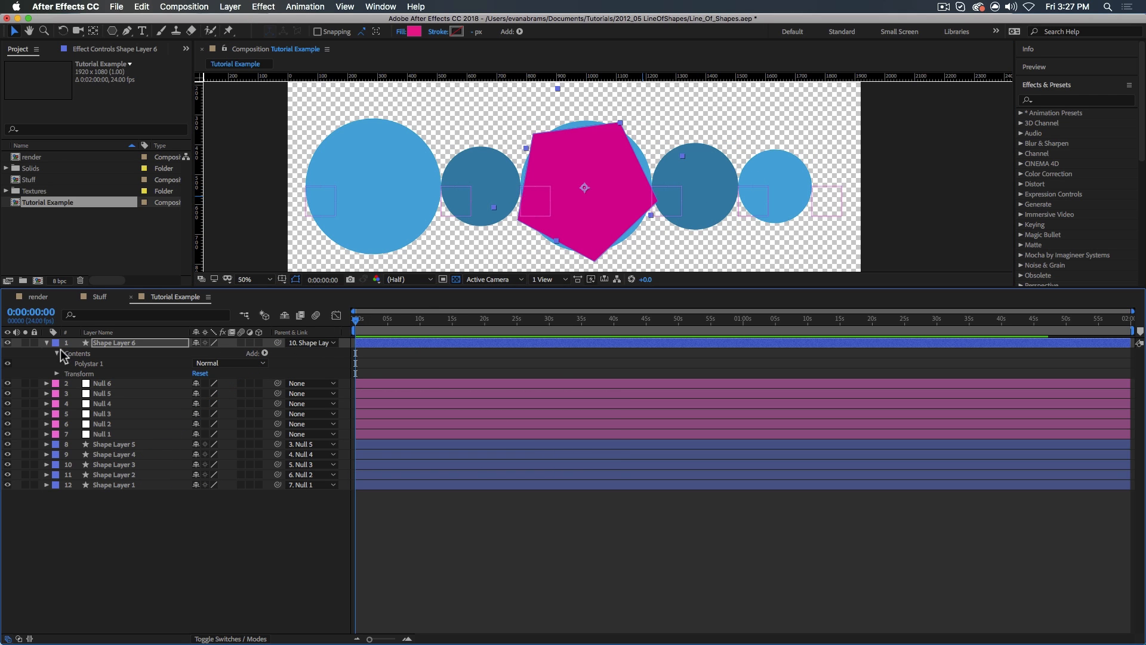
type("Good shape 3")
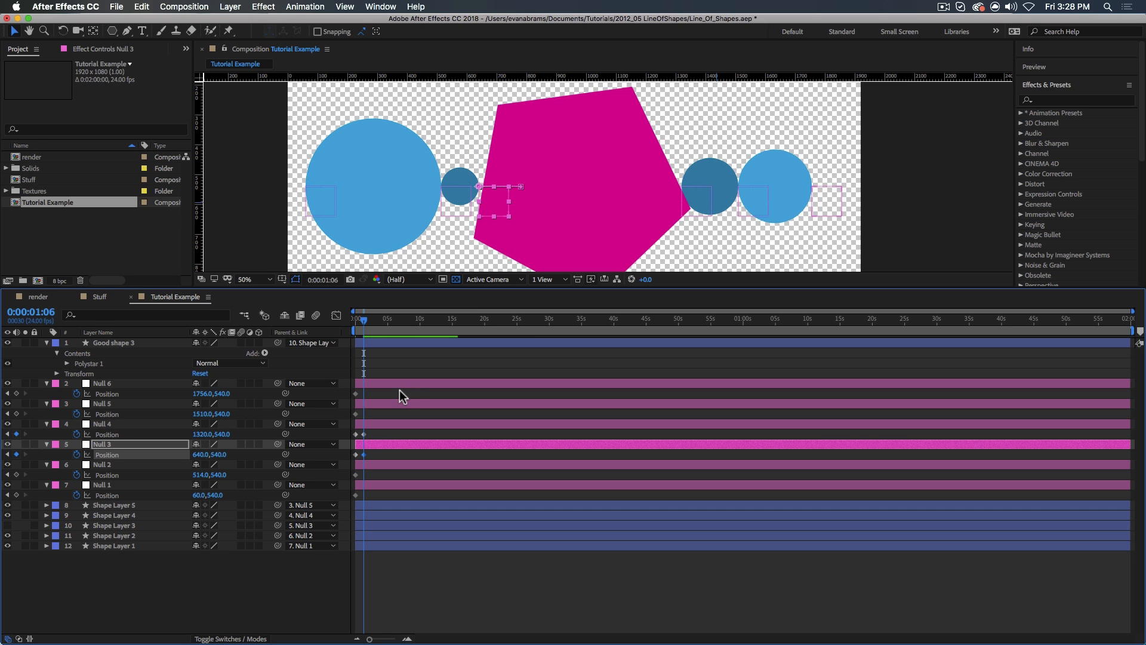
Step: Select Null 6 and Null 2 to keyframe their positions
left_click(102, 404)
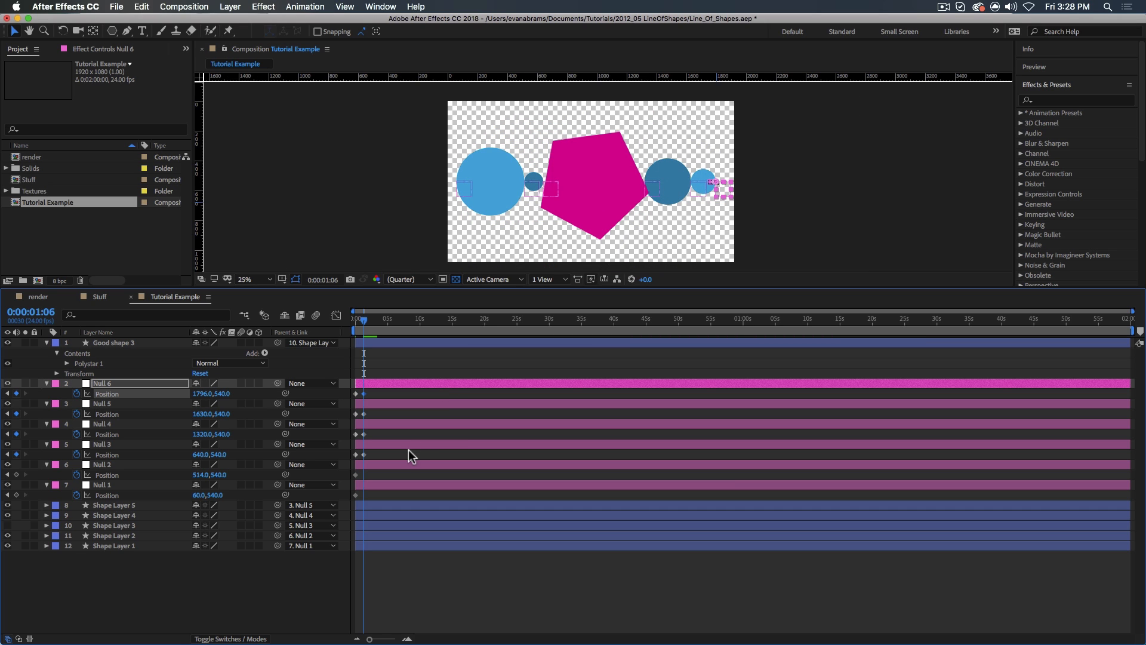
left_click(102, 464)
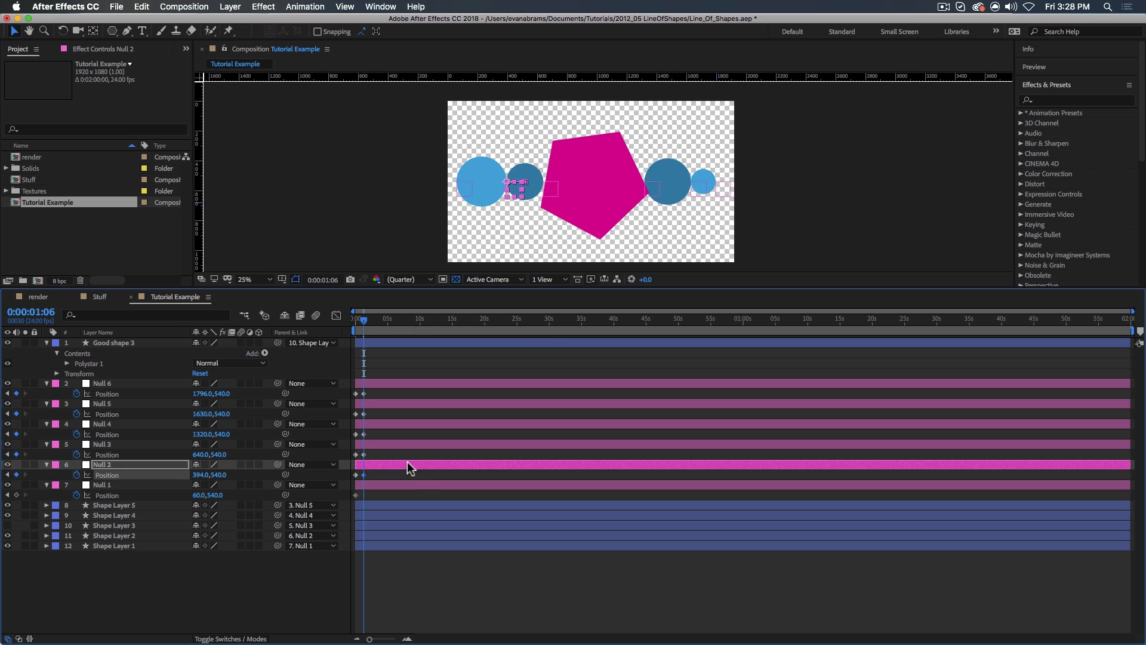
left_click(103, 484)
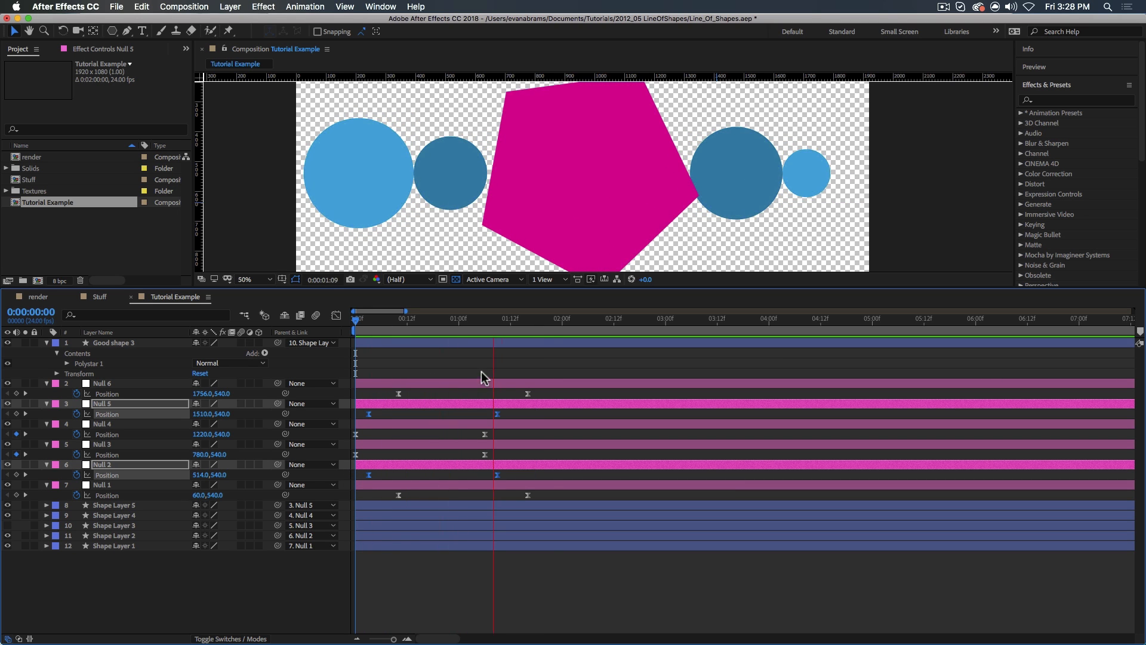
Step: Select the magenta pentagon and nulls, then give Null 5's Position the expression value[0],540
left_click(557, 318)
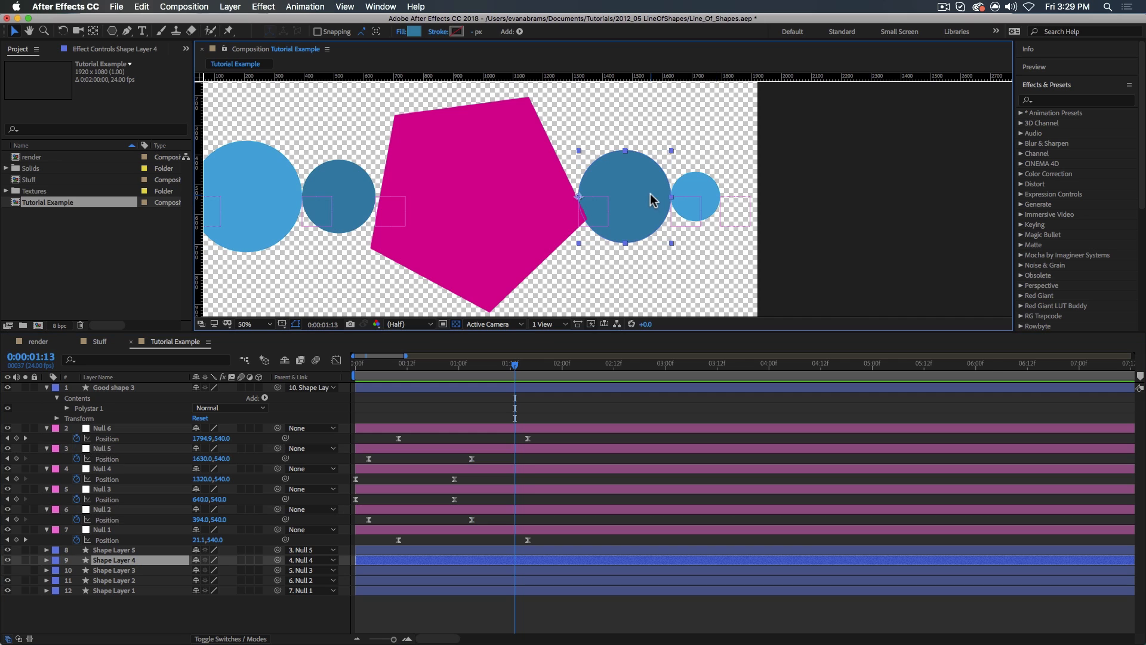
left_click(114, 387)
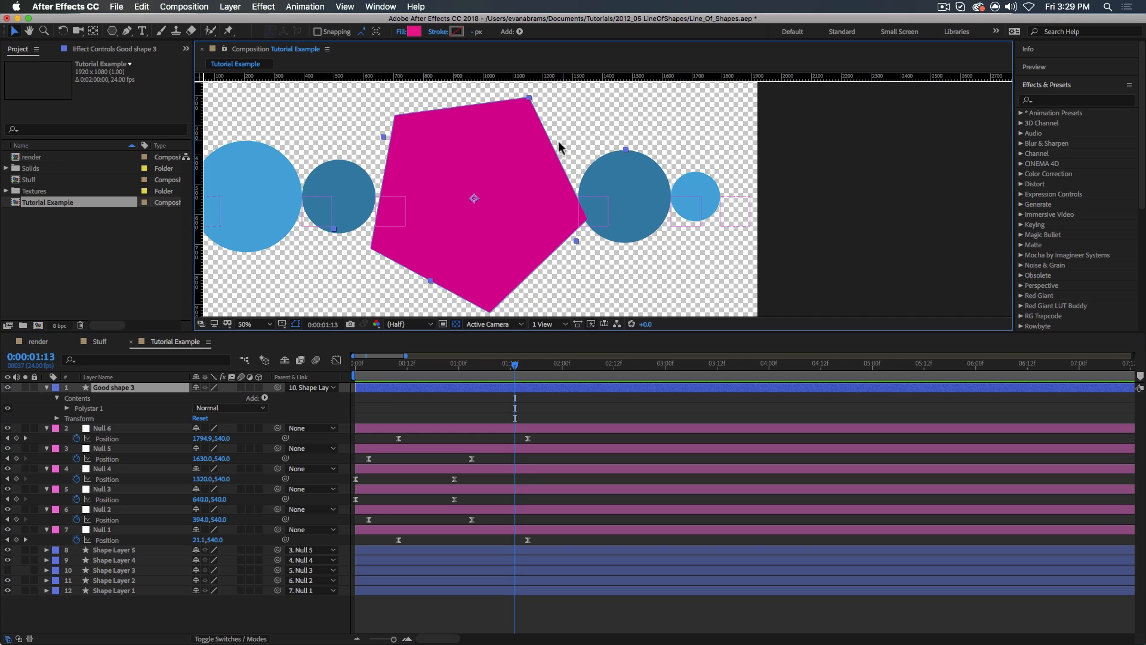
double_click(113, 388)
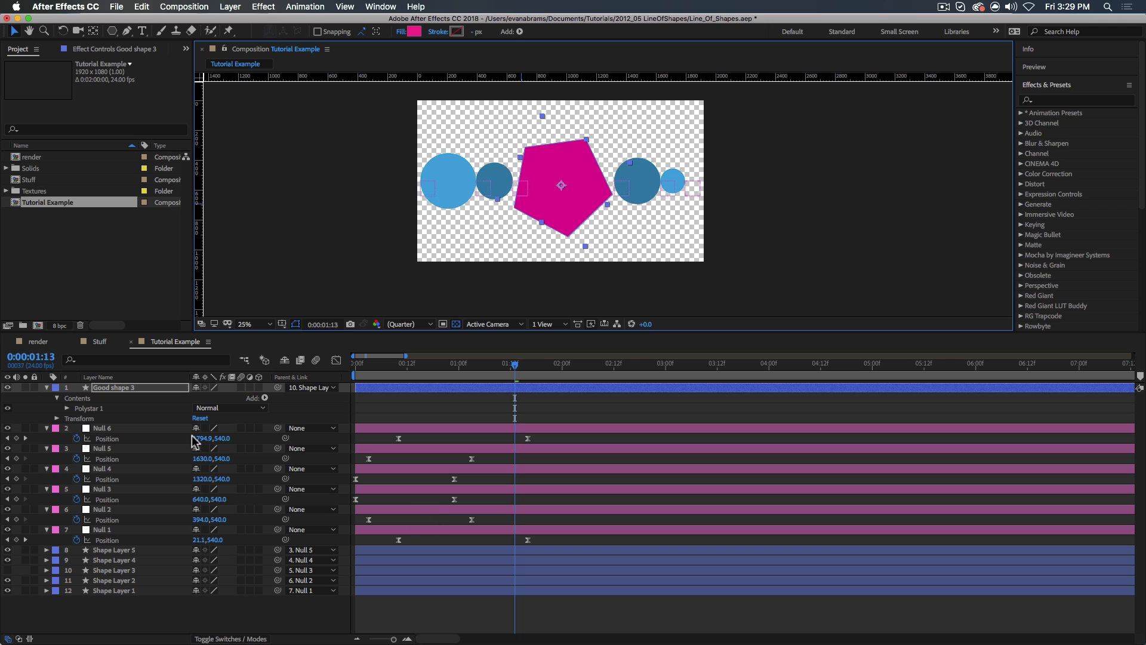
left_click(102, 428)
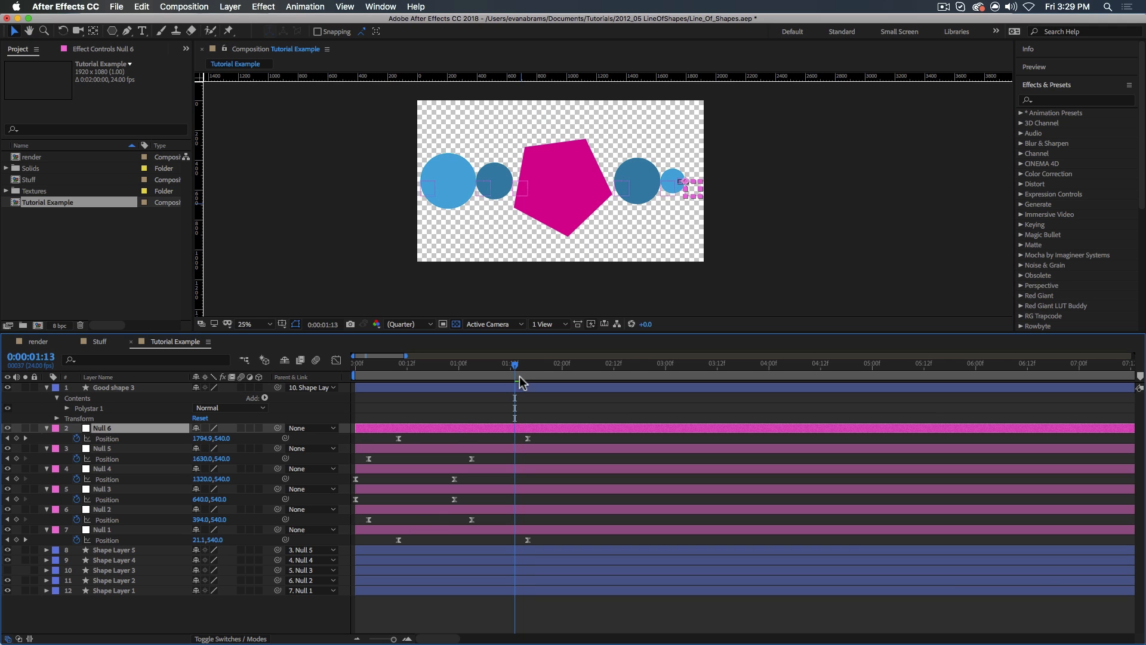
left_click_drag(665, 182, 688, 159)
type("[value[0],540]")
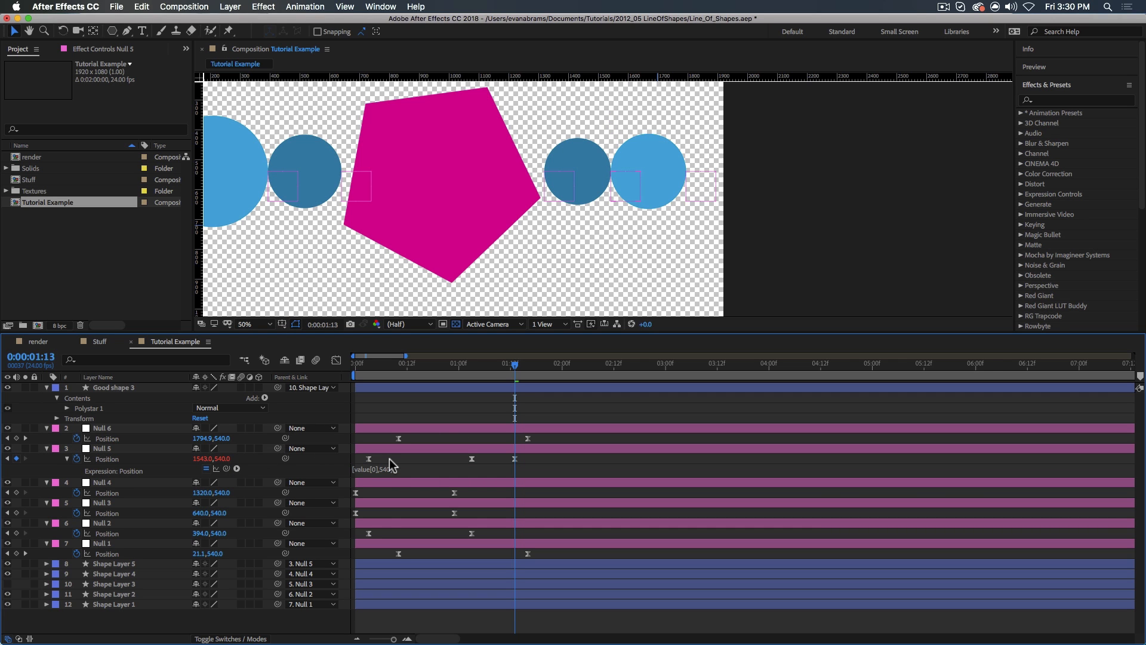
left_click(102, 448)
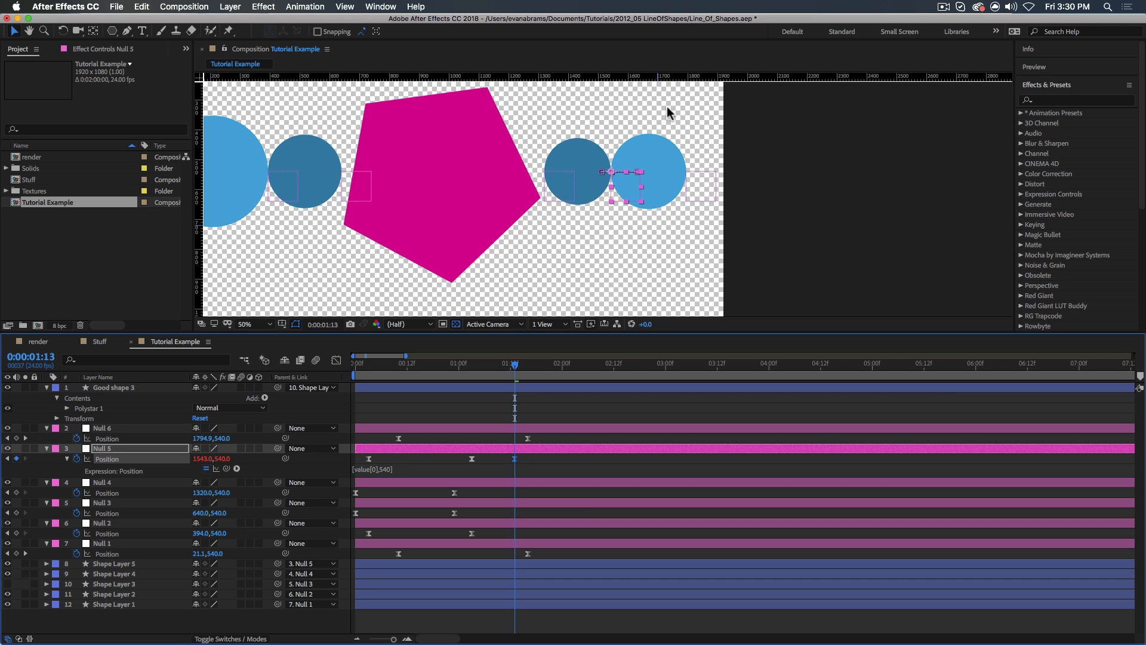
mouse_move(569, 182)
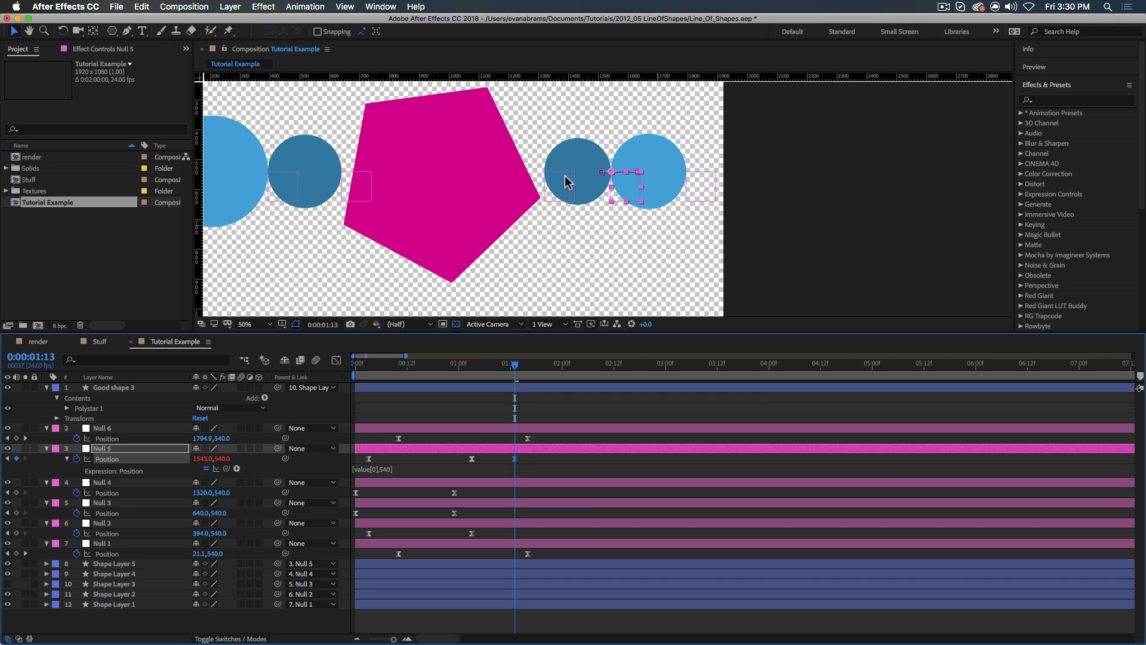